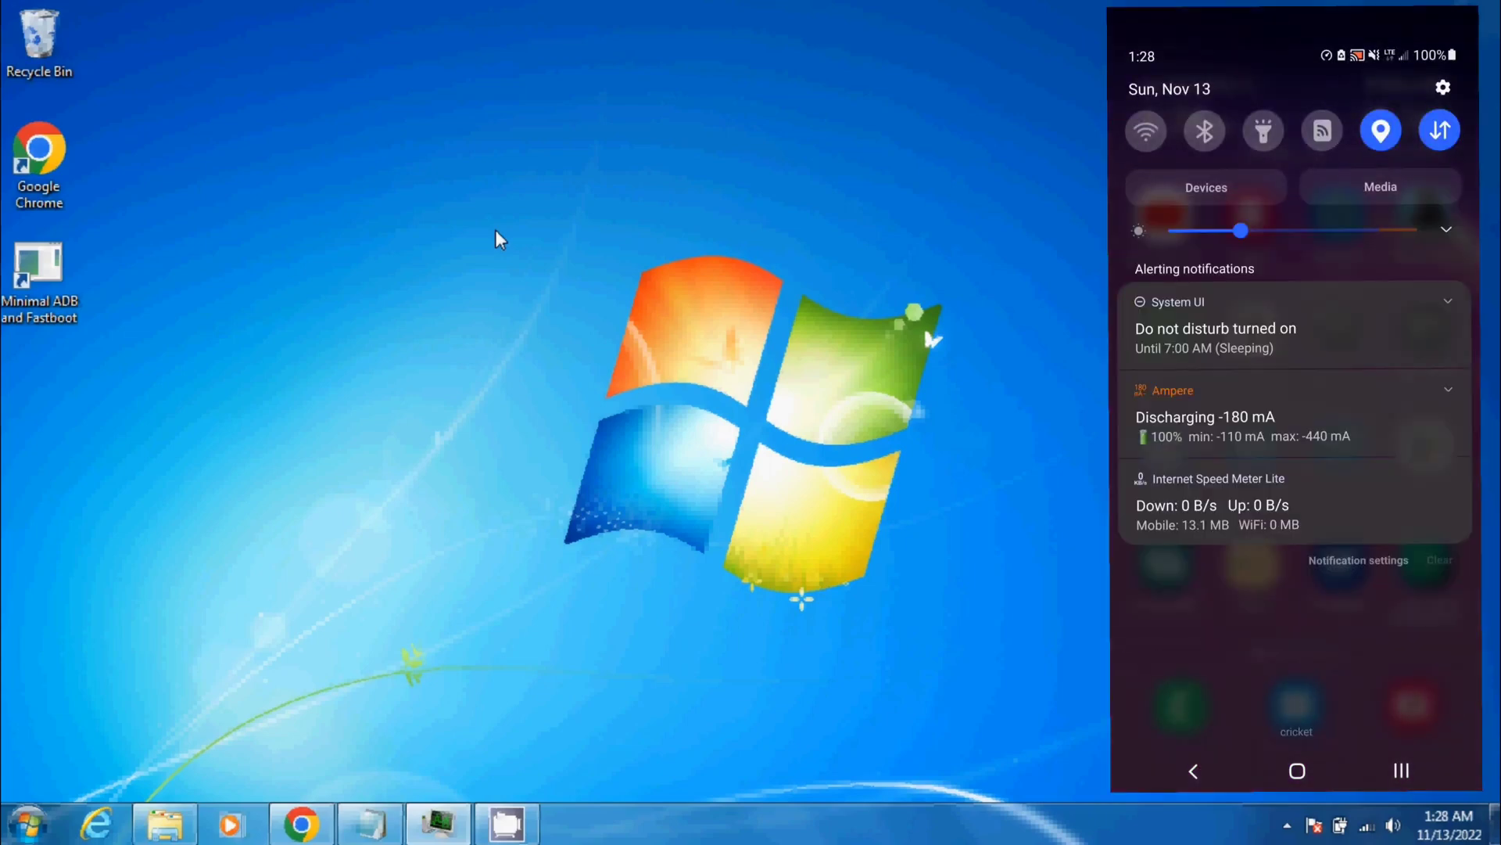
# - Turn on developer mode via About phone > Software information > Build number, then return to the main settings list
pyautogui.click(1443, 88)
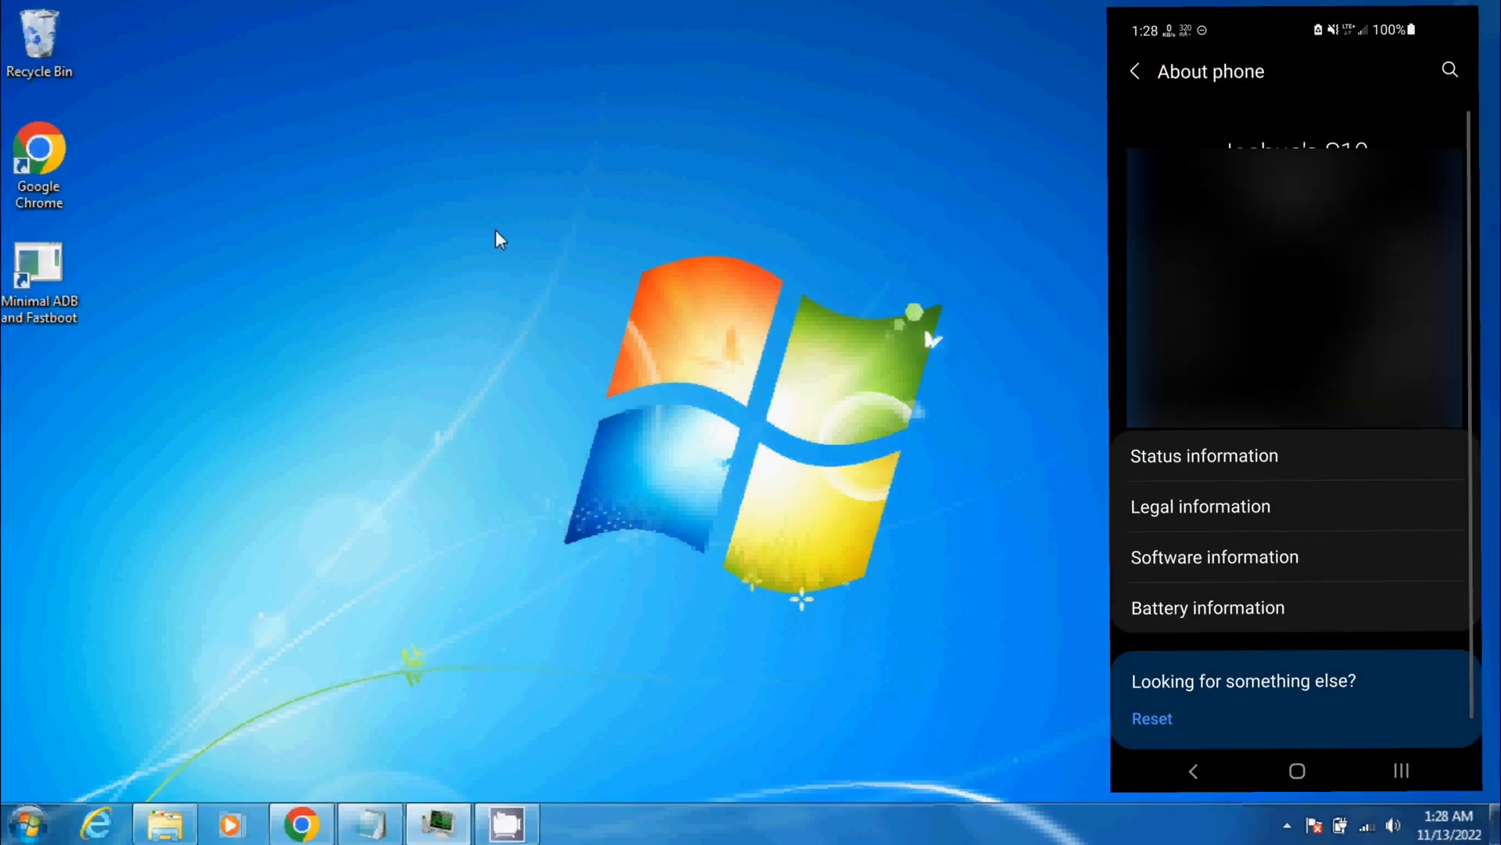
pyautogui.click(1213, 556)
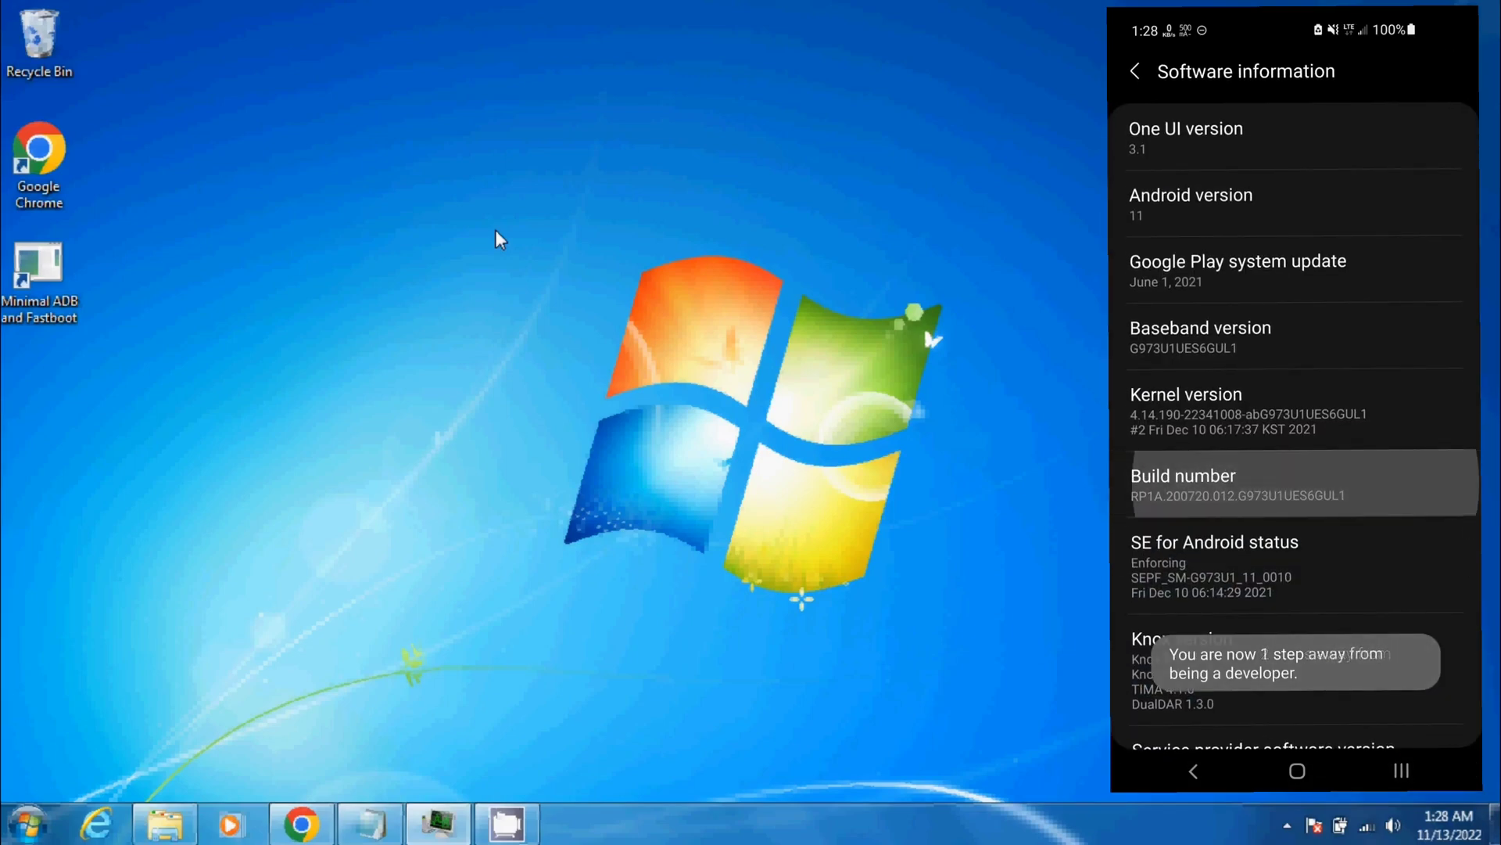
pyautogui.click(1295, 482)
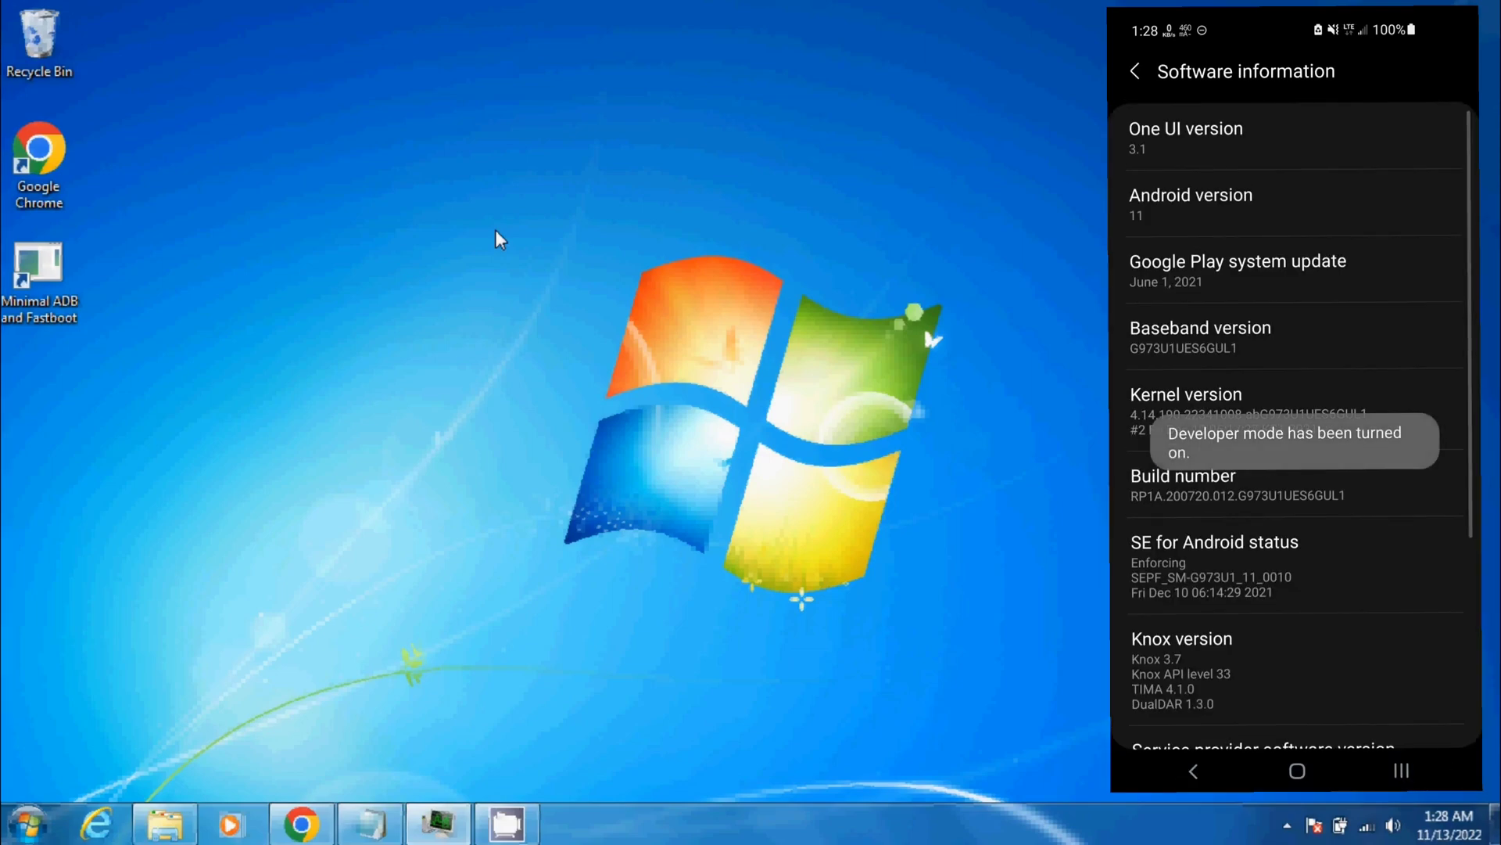
pyautogui.click(1134, 70)
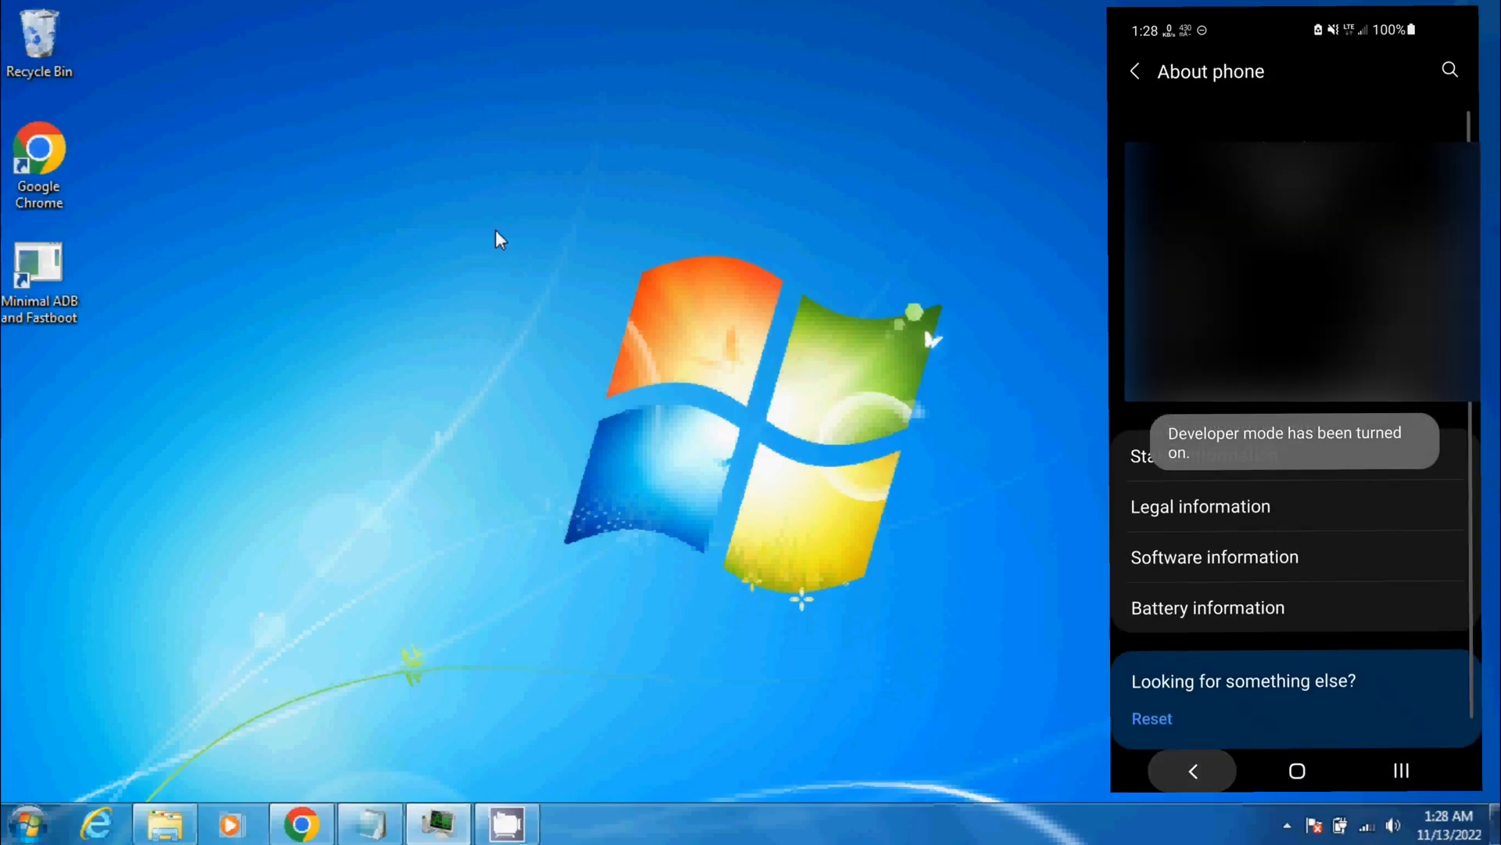
pyautogui.click(1192, 769)
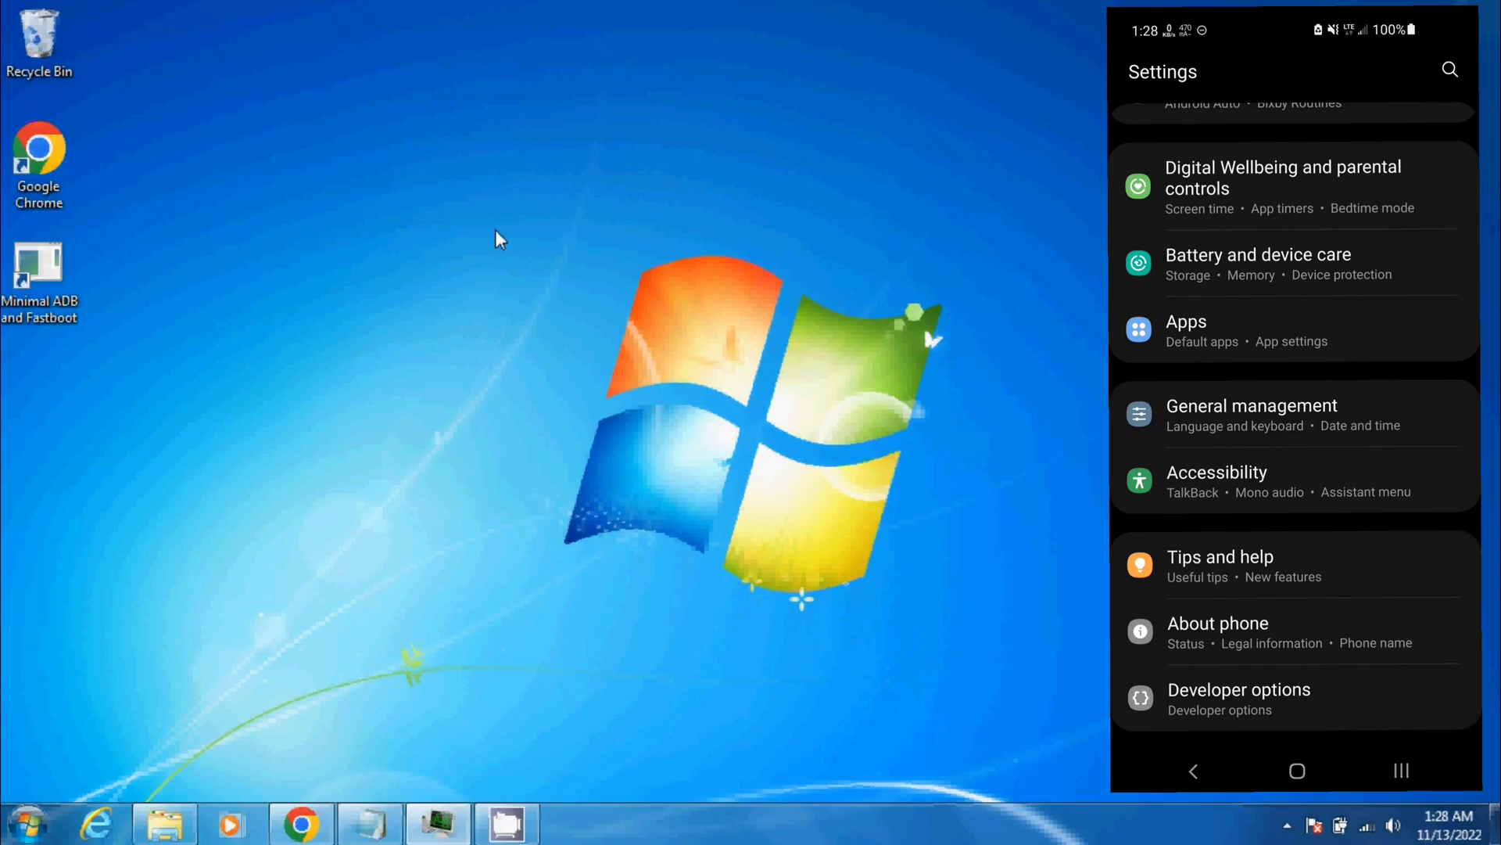
# - Switch on USB debugging in Developer options and accept the Allow USB debugging confirmation
pyautogui.click(1239, 700)
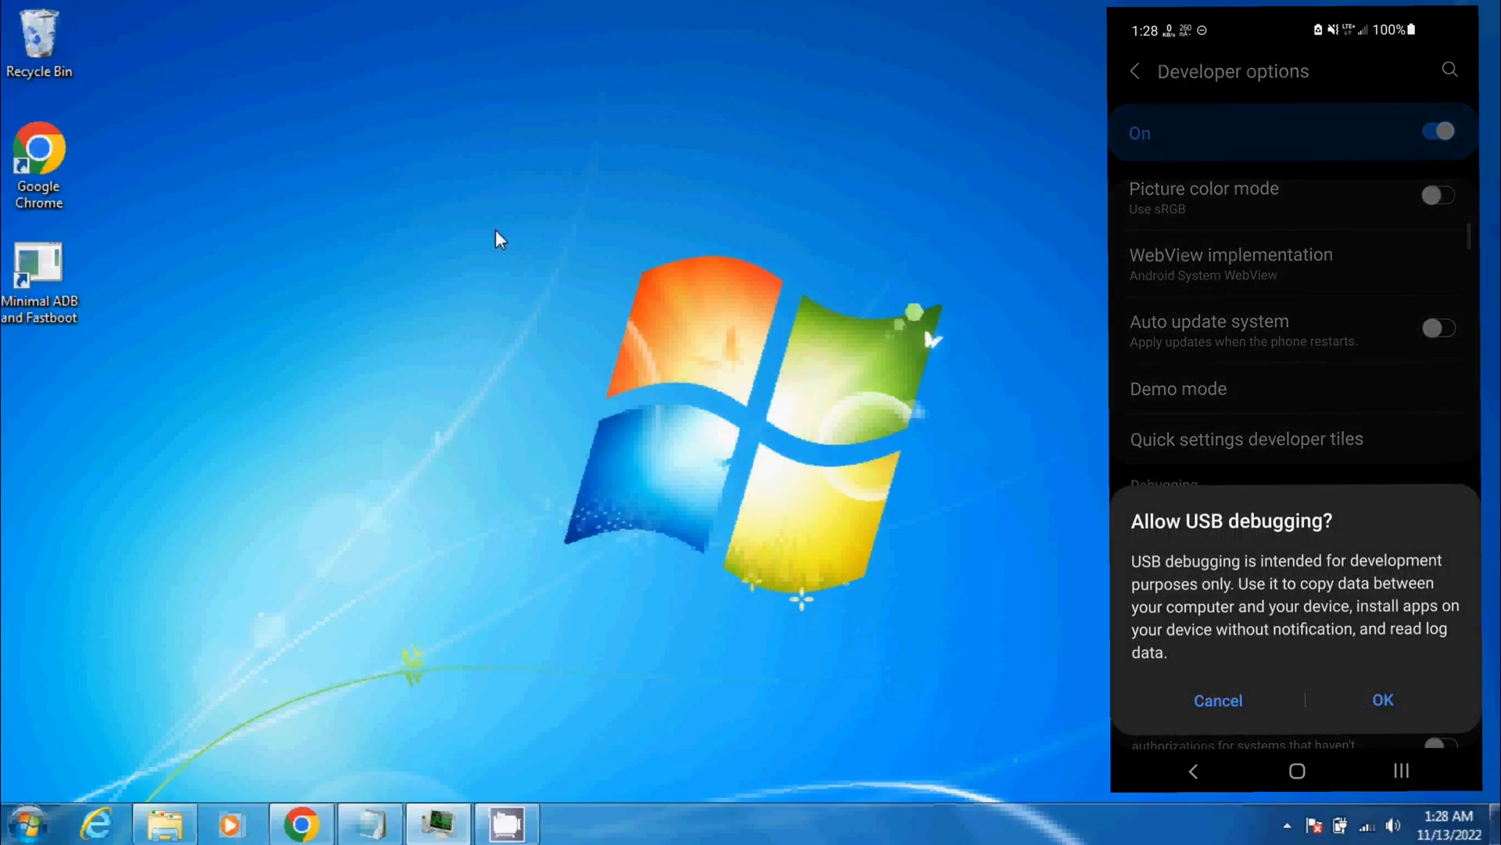
pyautogui.click(1382, 699)
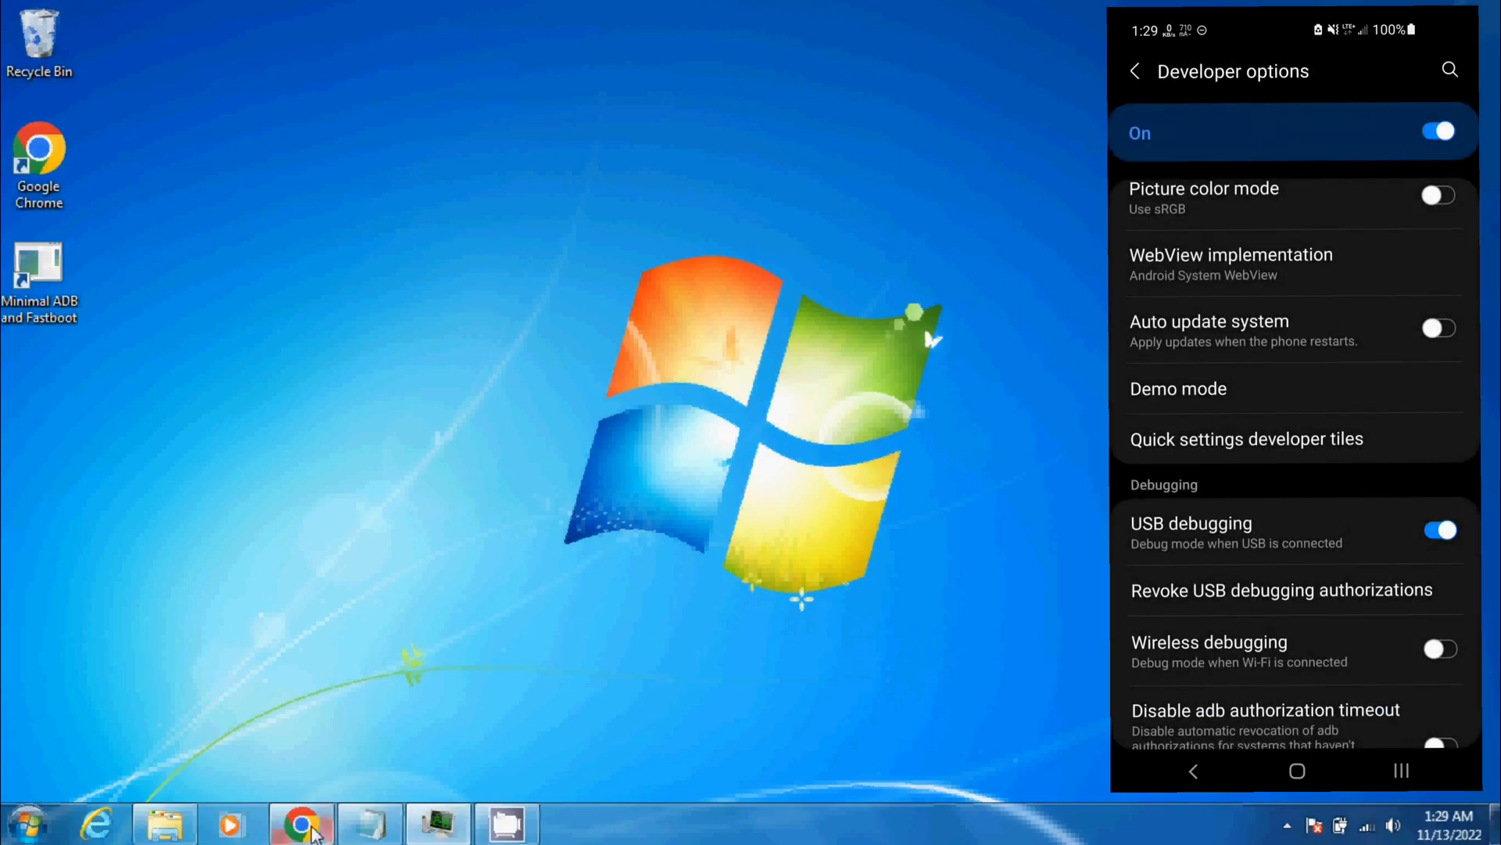
pyautogui.click(300, 823)
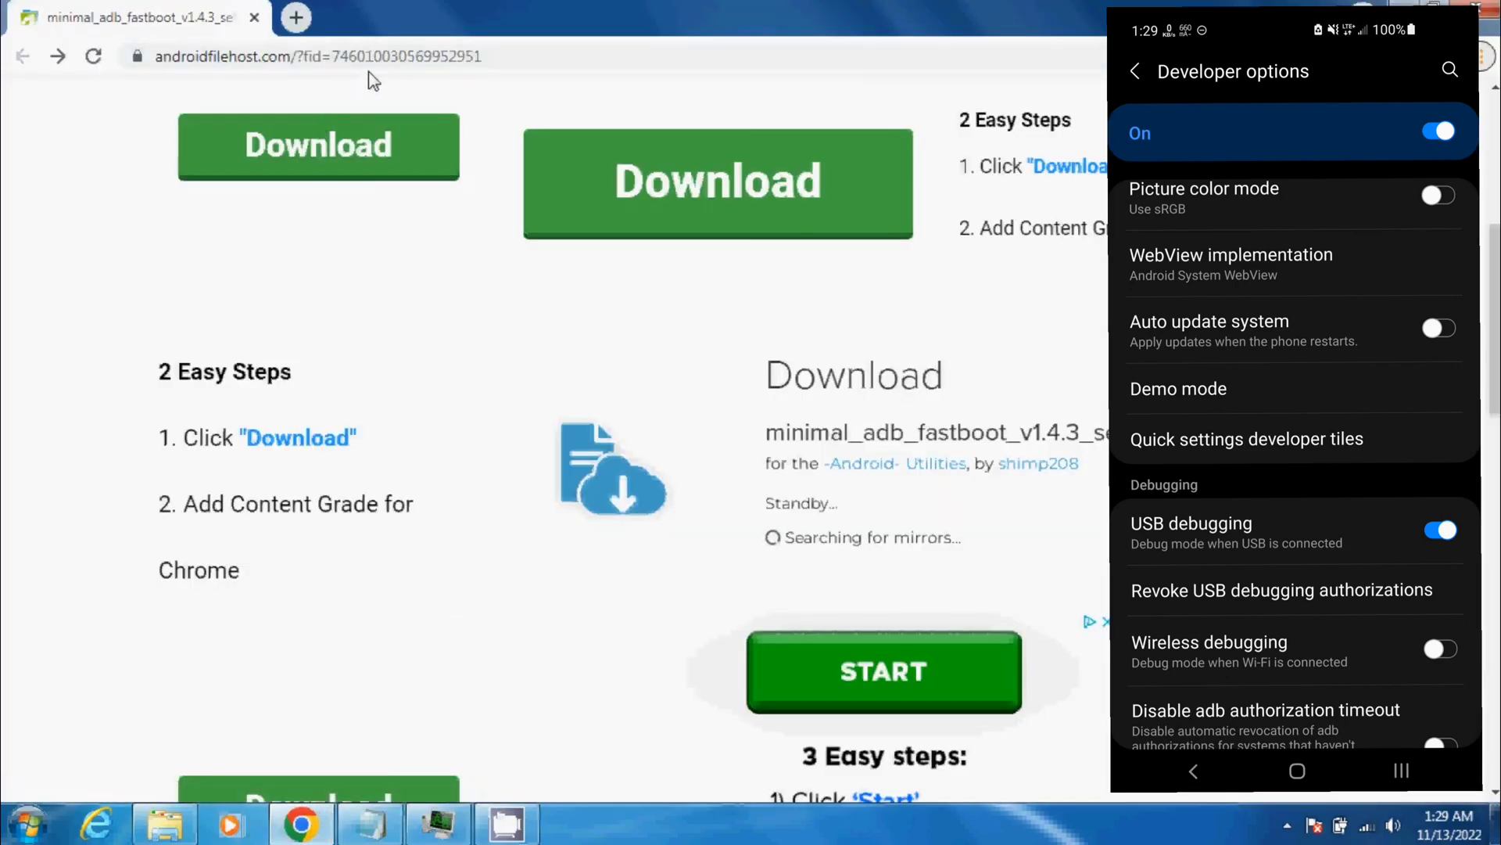
pyautogui.click(316, 56)
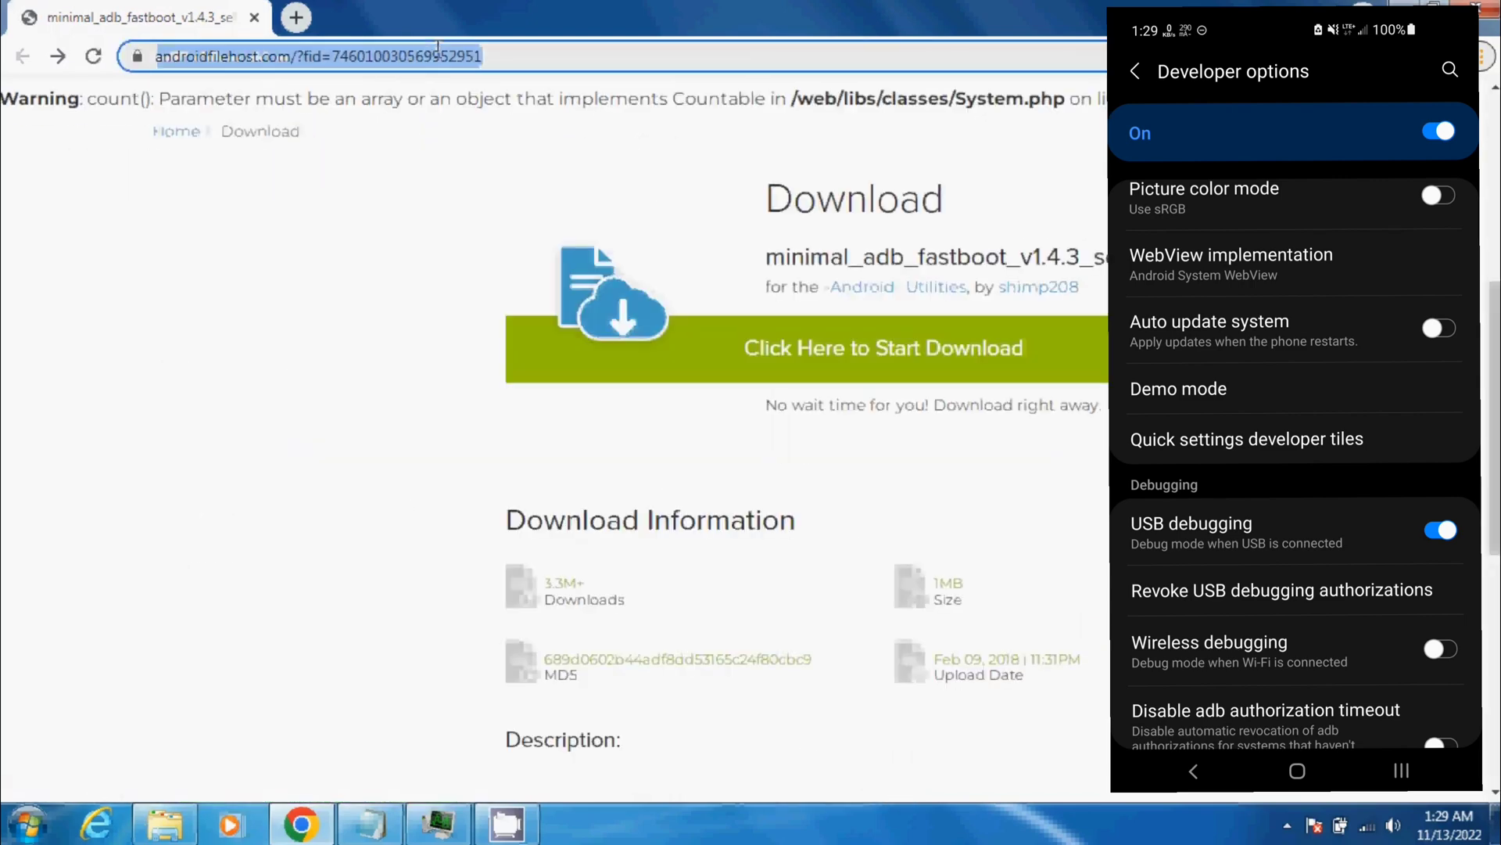
pyautogui.scroll(-3)
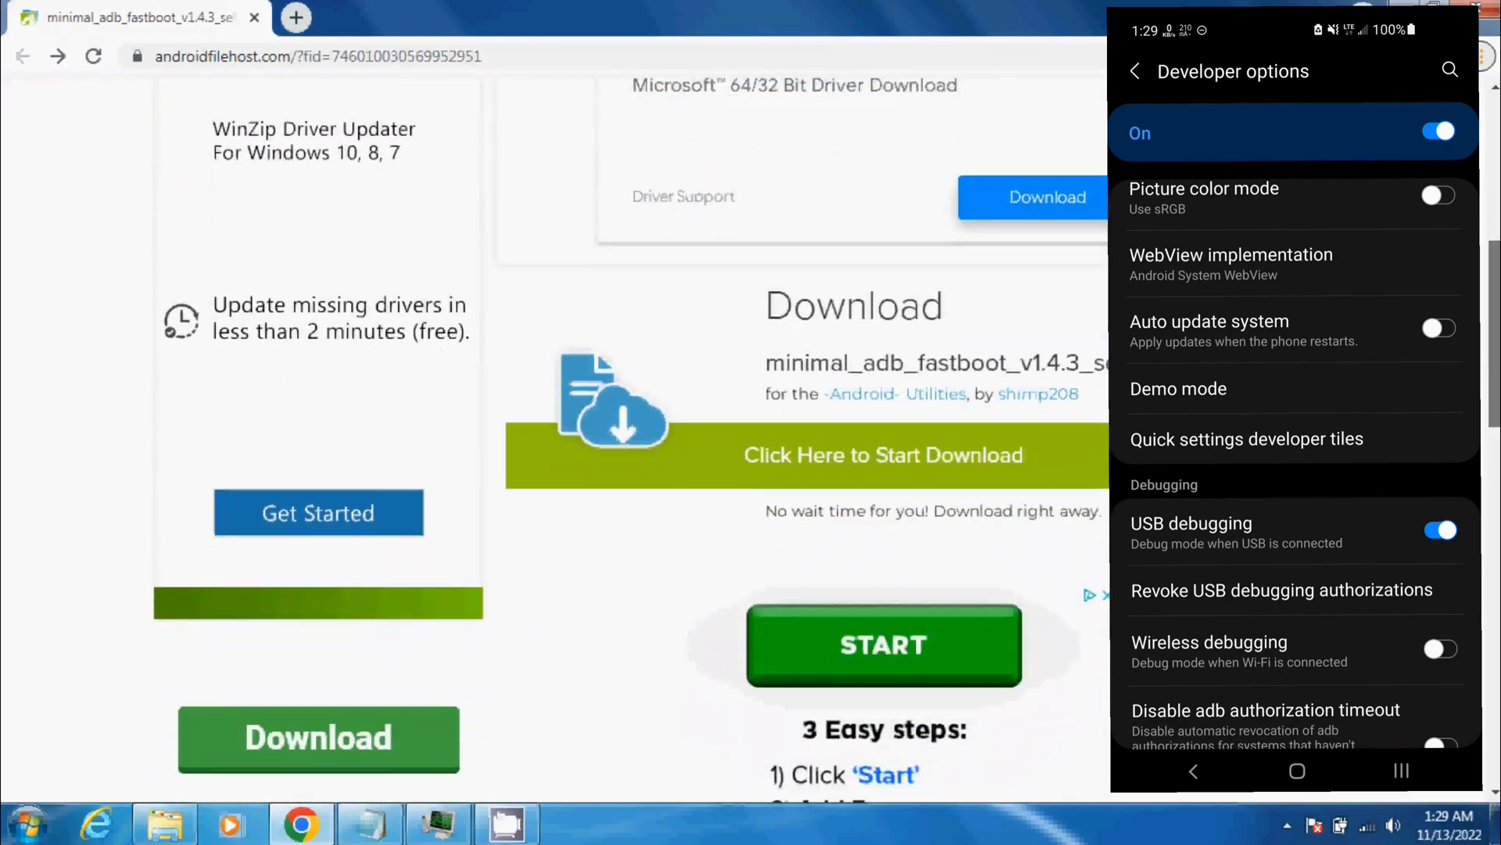
pyautogui.moveTo(924, 455)
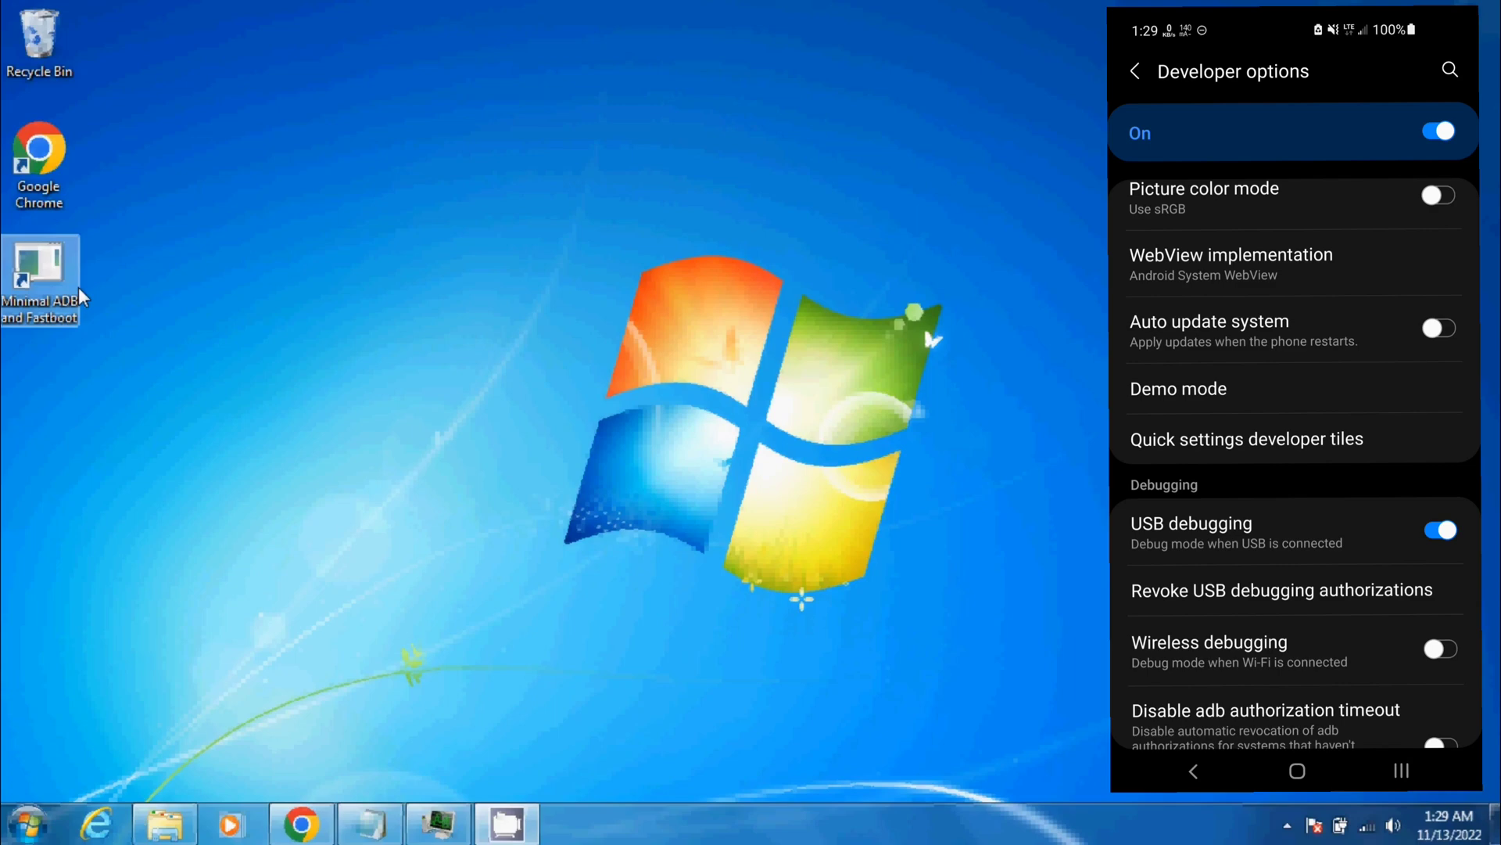
# - Launch Minimal ADB and Fastboot from its desktop shortcut and allow this computer on the phone's debugging prompt
pyautogui.click(27, 825)
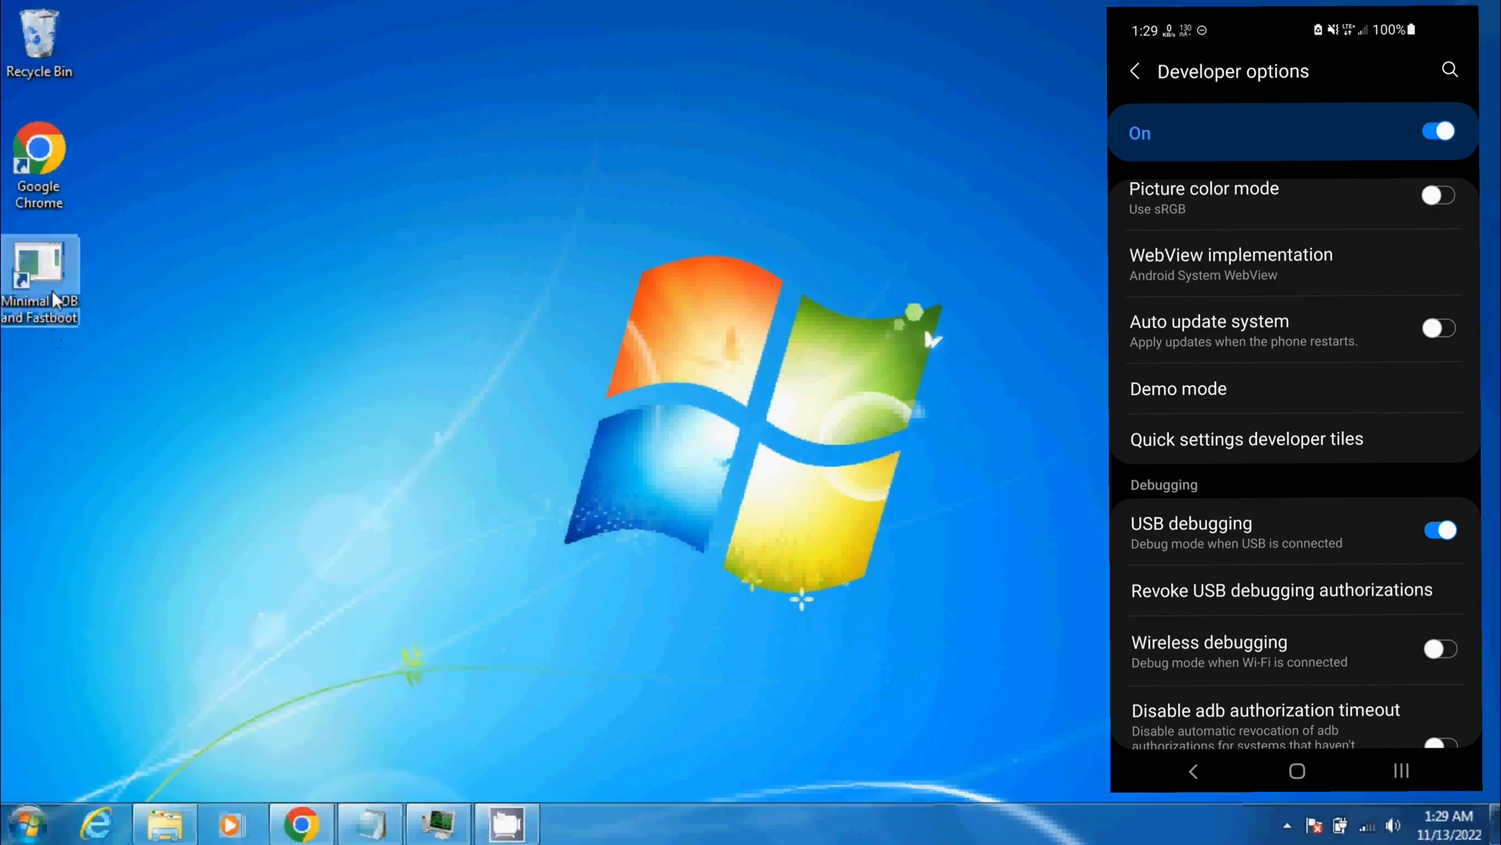
pyautogui.doubleClick(39, 278)
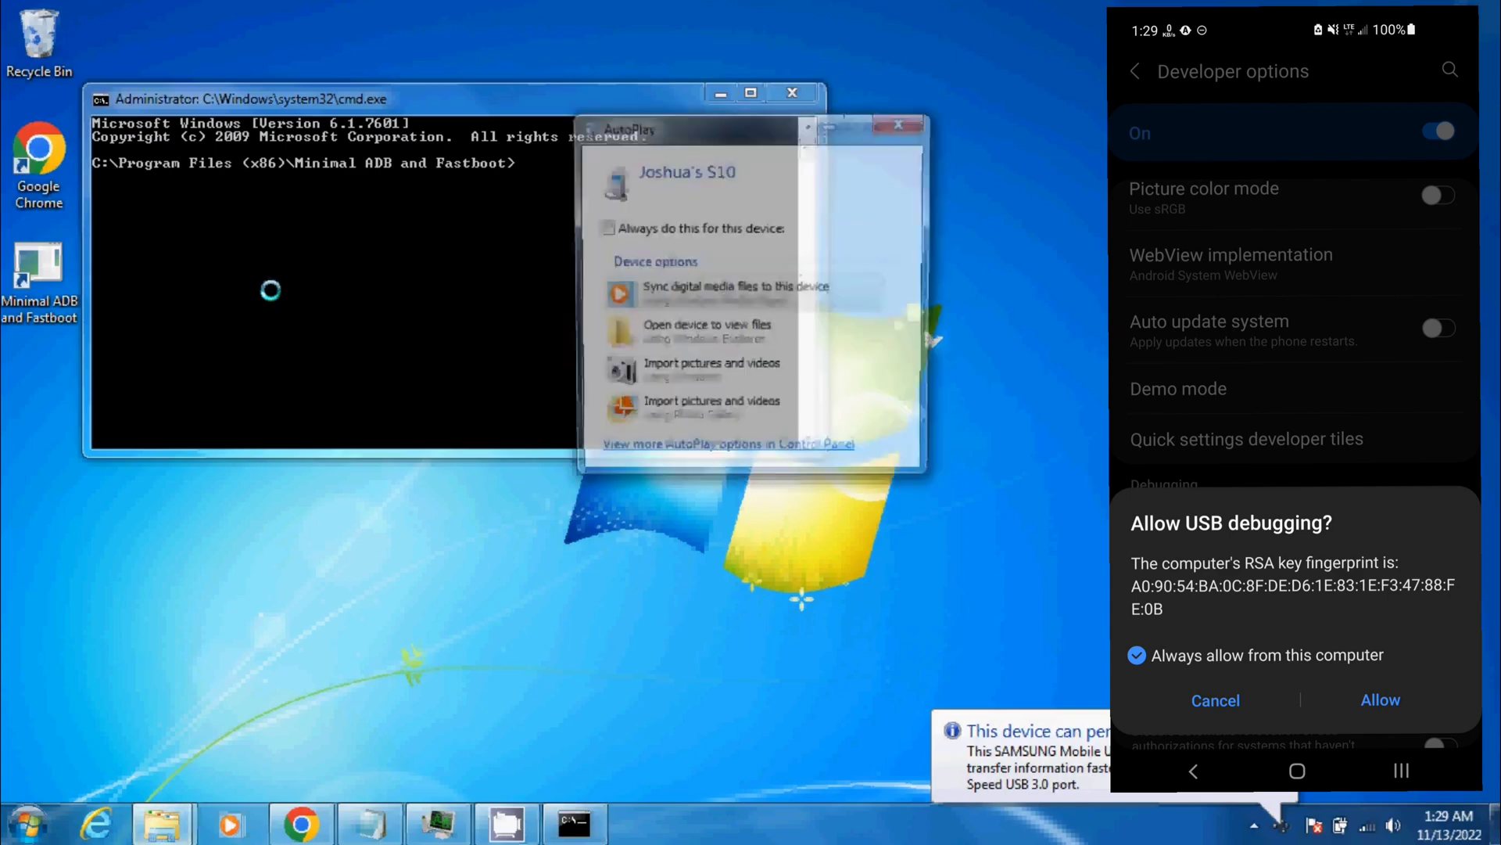
pyautogui.click(1380, 700)
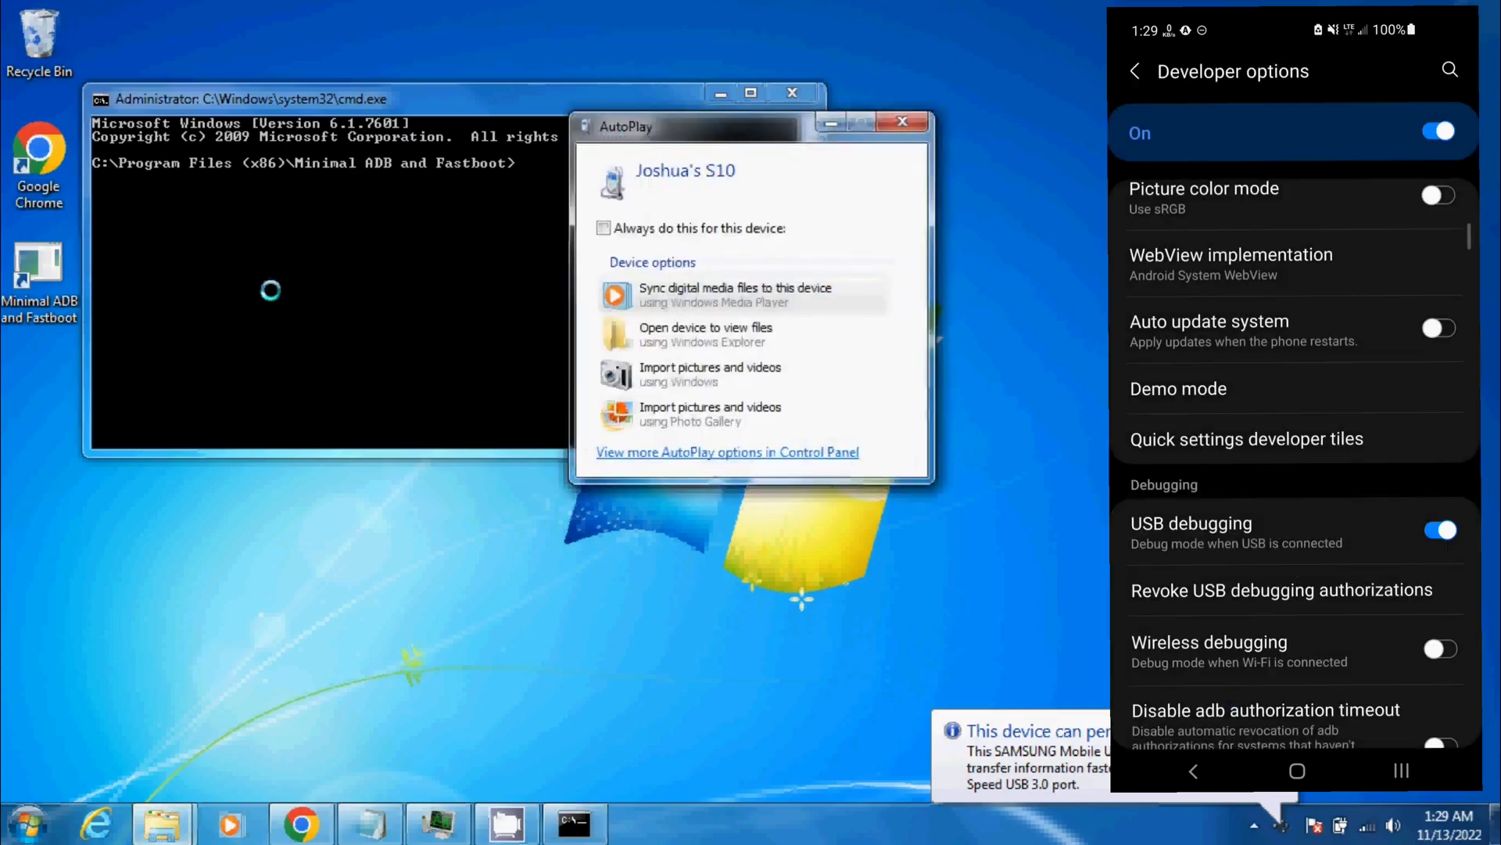
pyautogui.moveTo(666, 34)
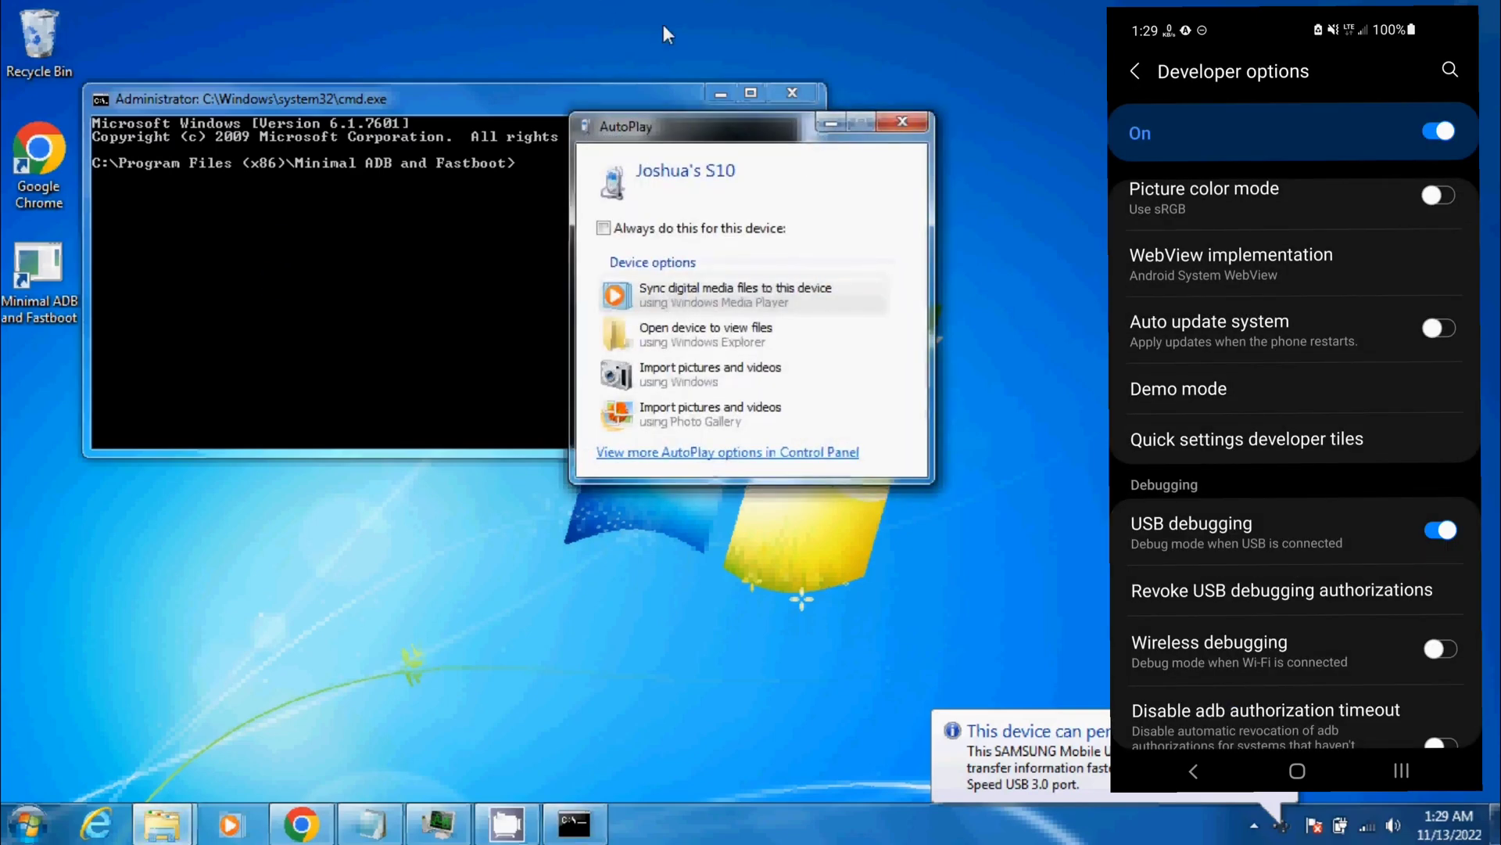
# - Dismiss the AutoPlay window and run 'adb devices' to list the phone as an attached device
pyautogui.click(905, 122)
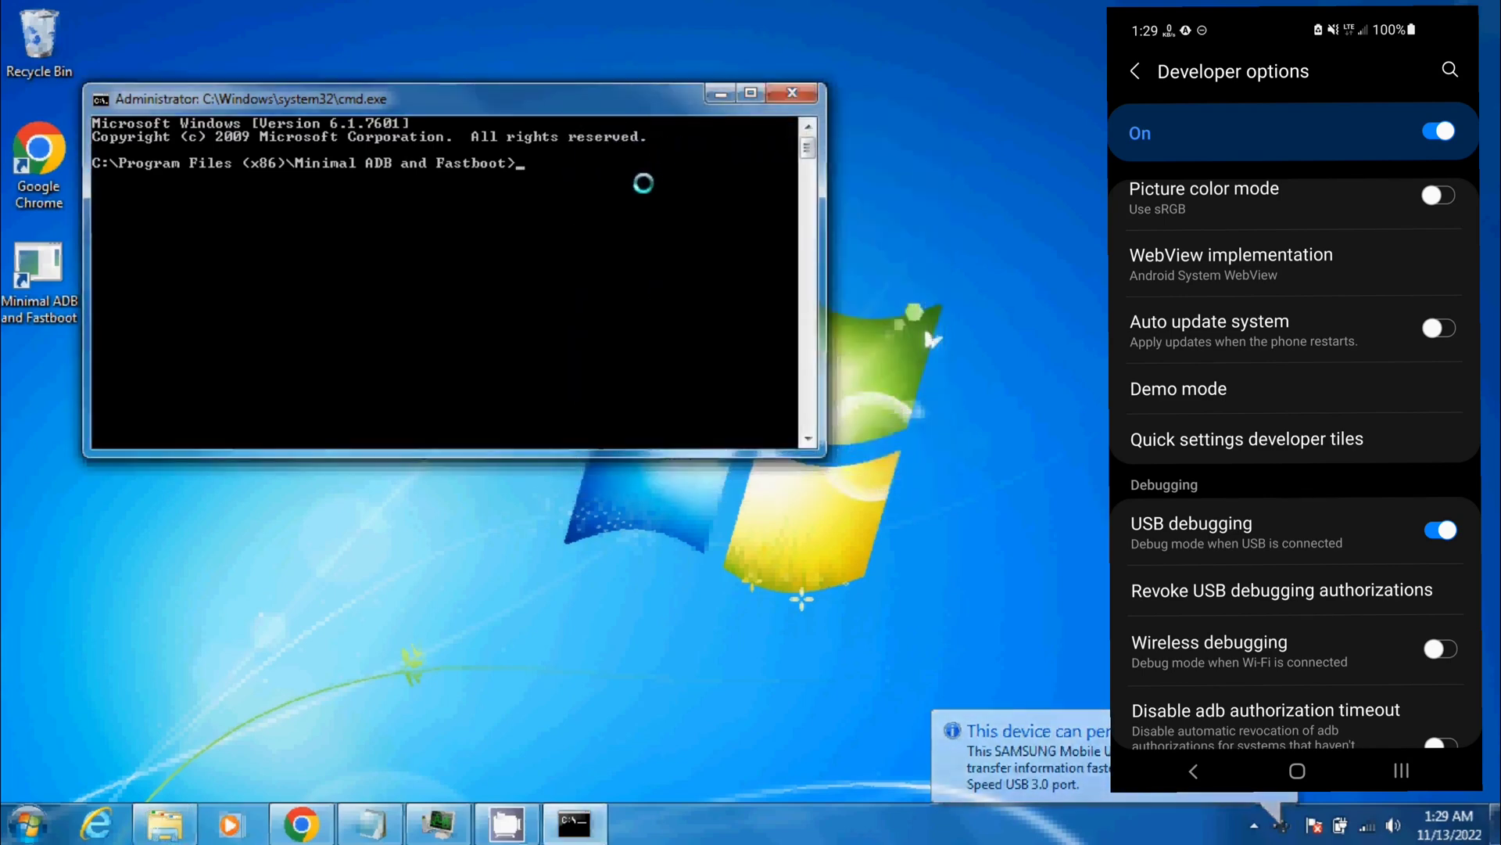
pyautogui.write('adb')
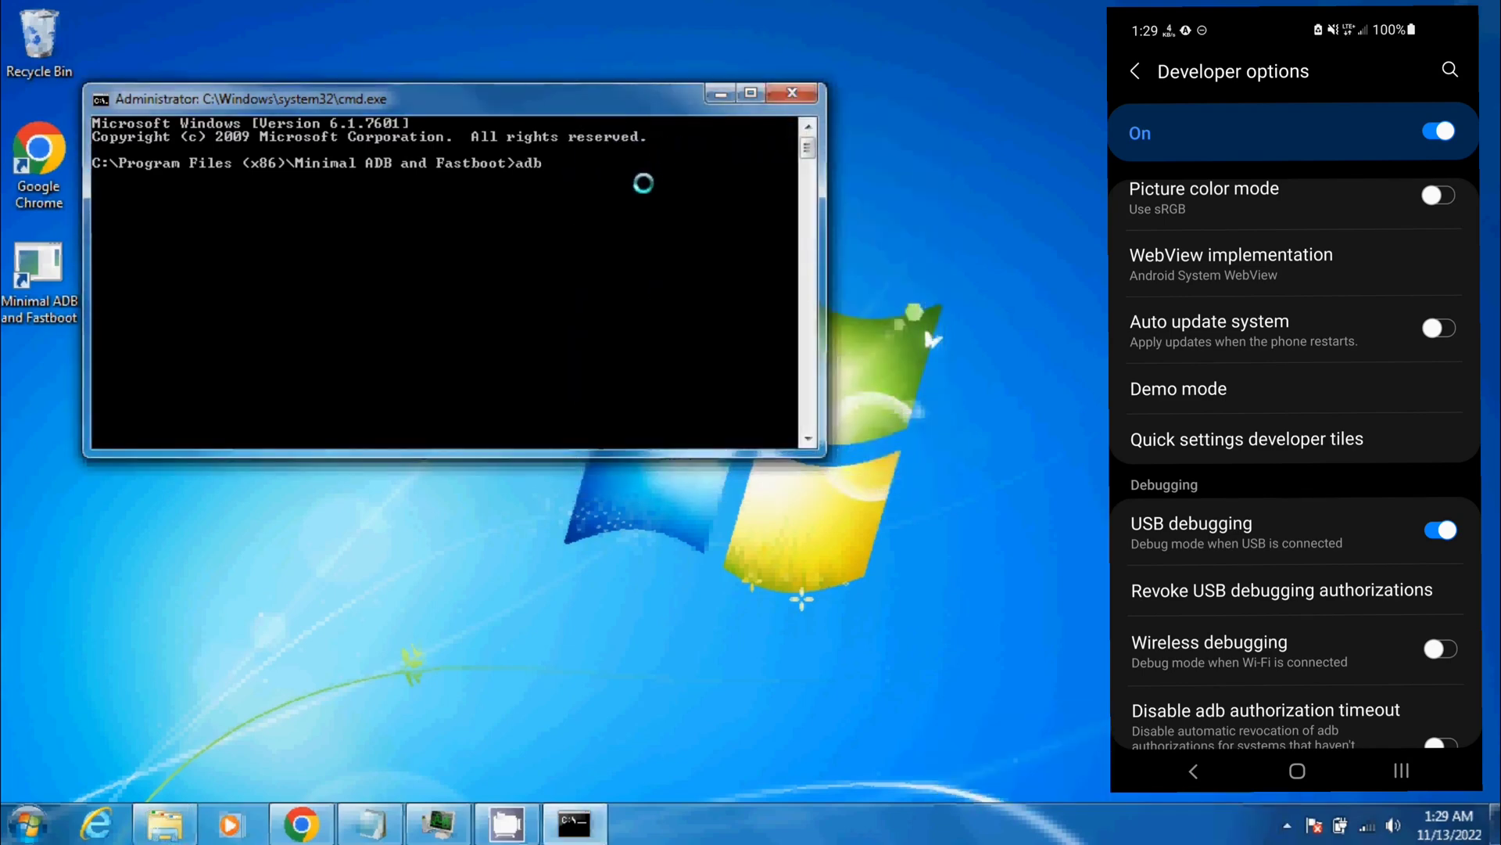
pyautogui.write('de')
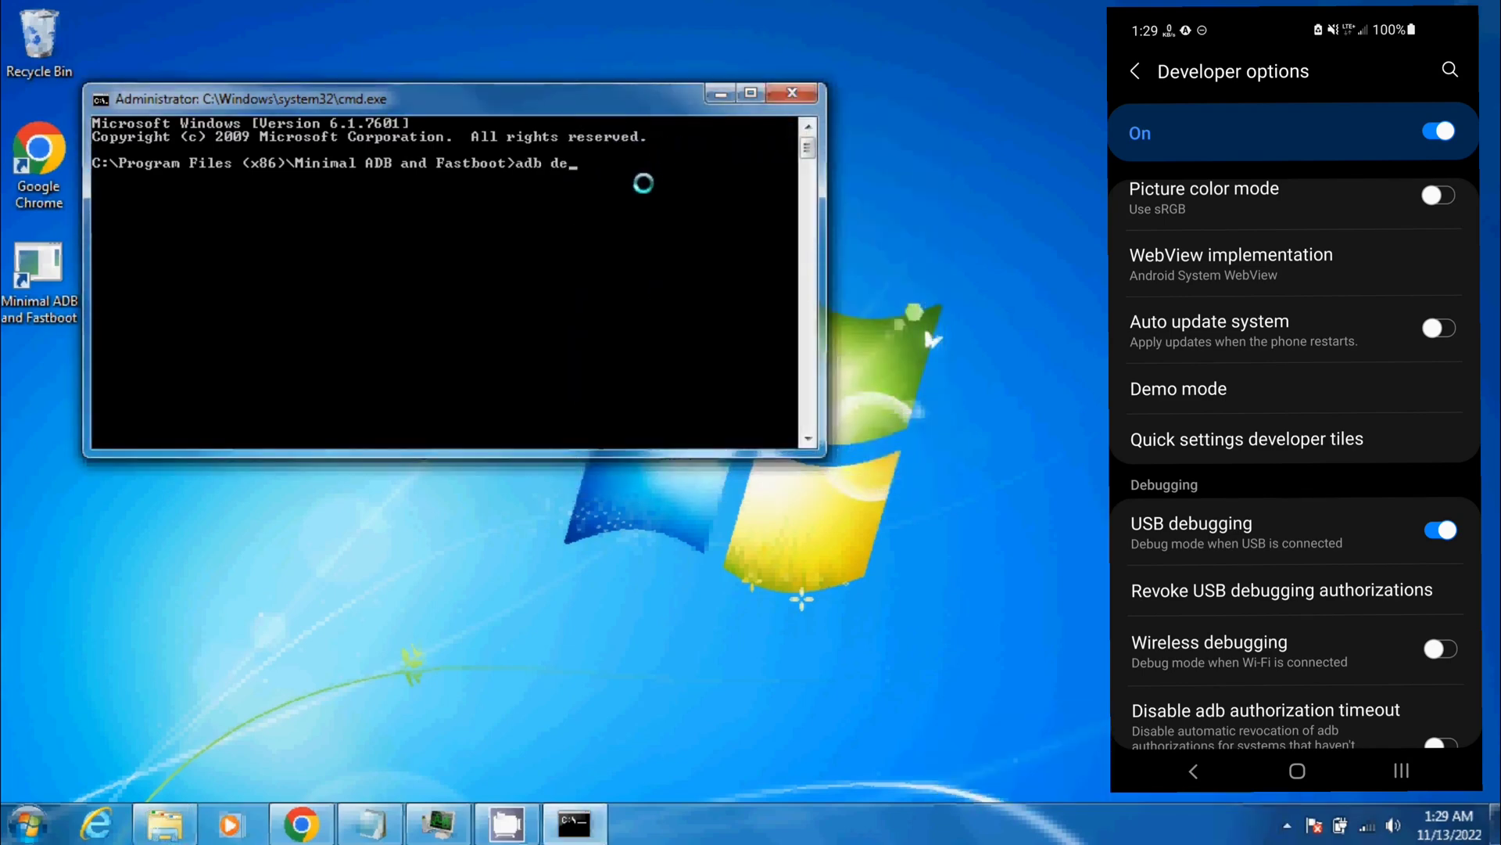
pyautogui.write('vices')
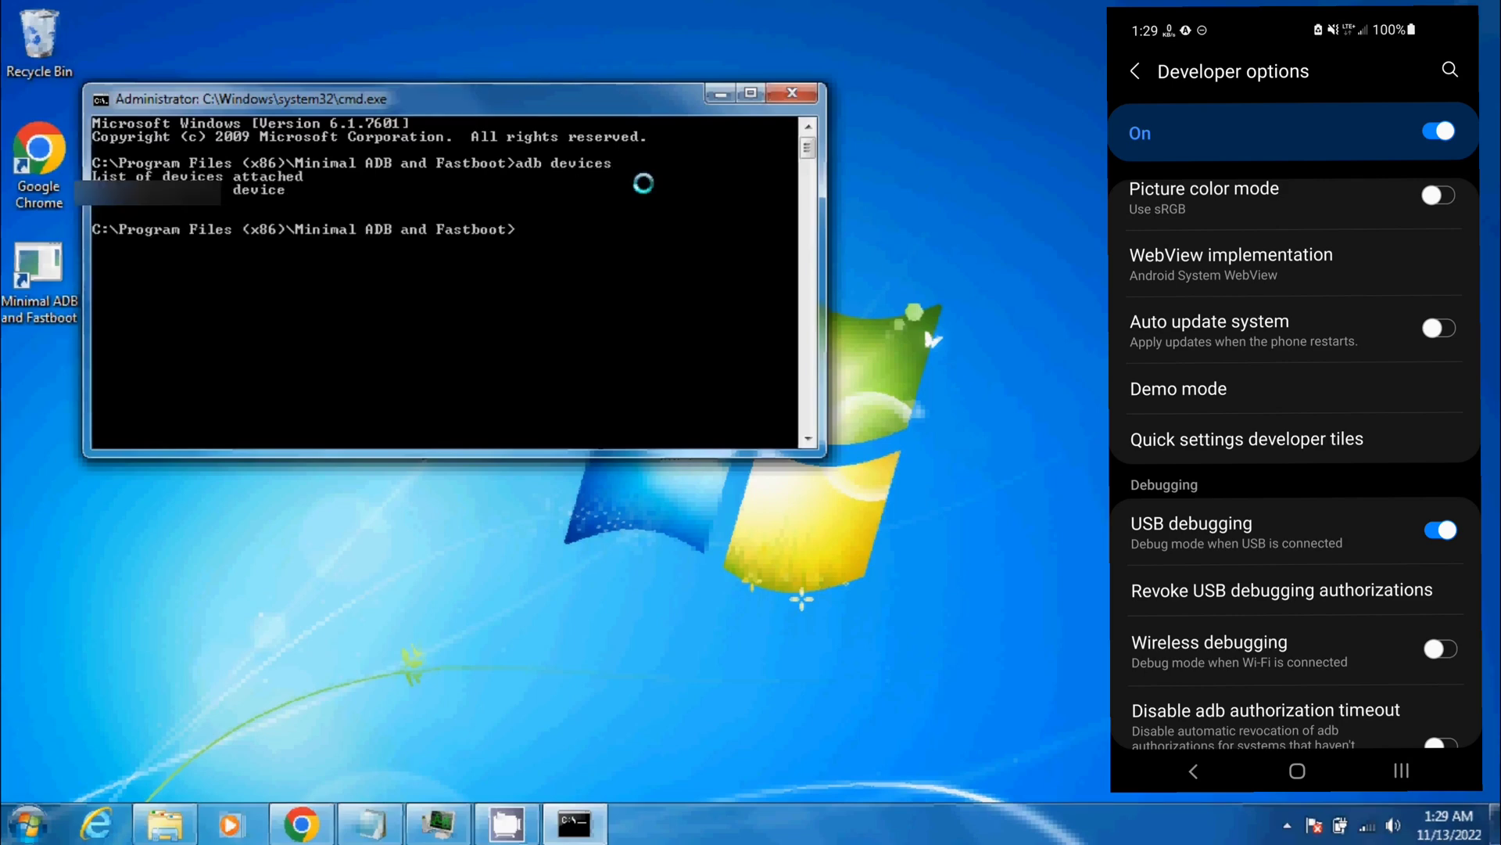
pyautogui.moveTo(455, 790)
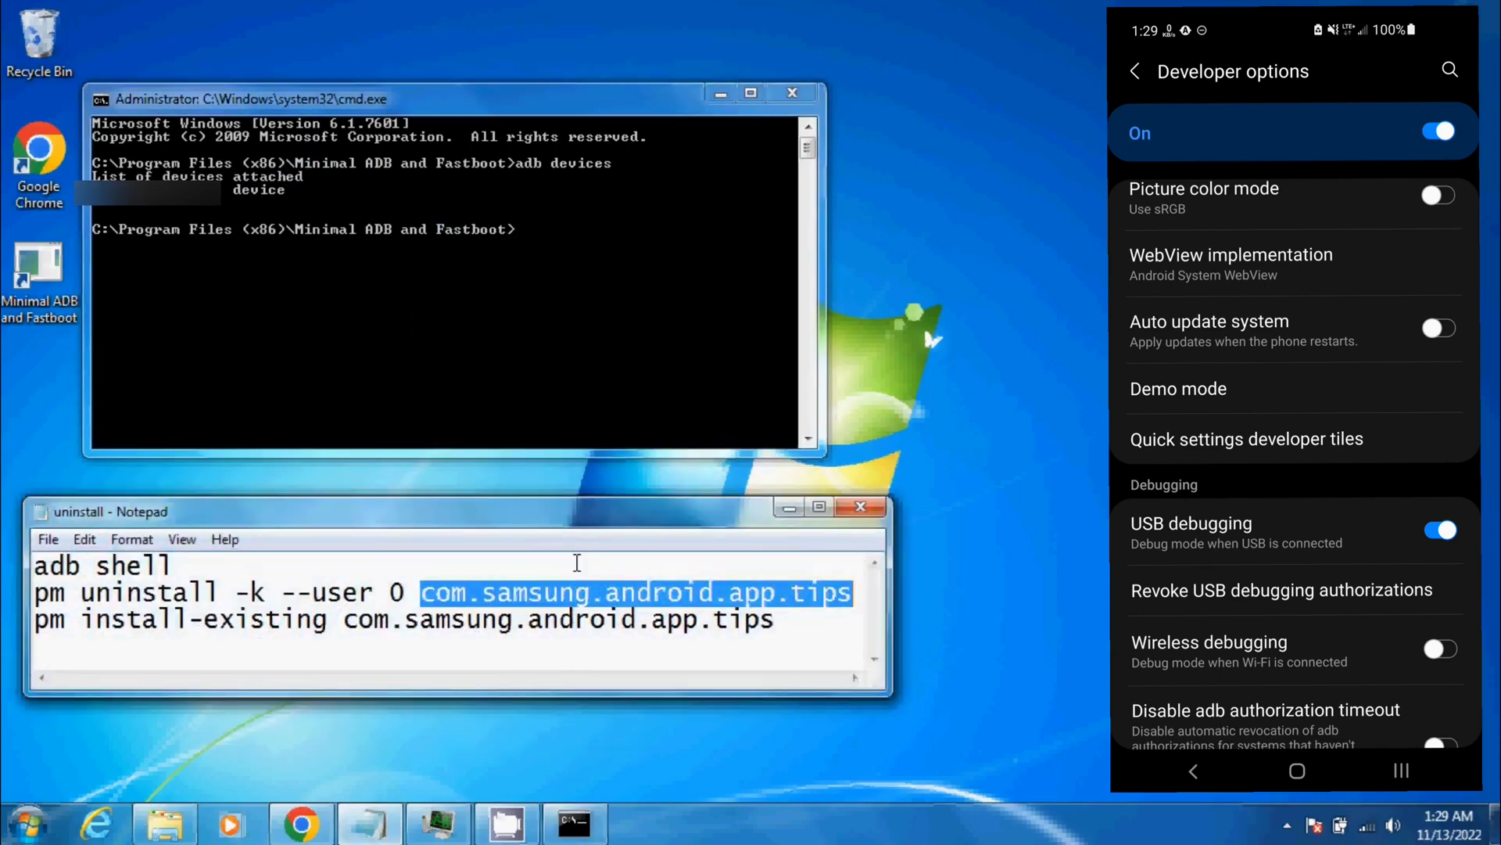
pyautogui.moveTo(608, 515)
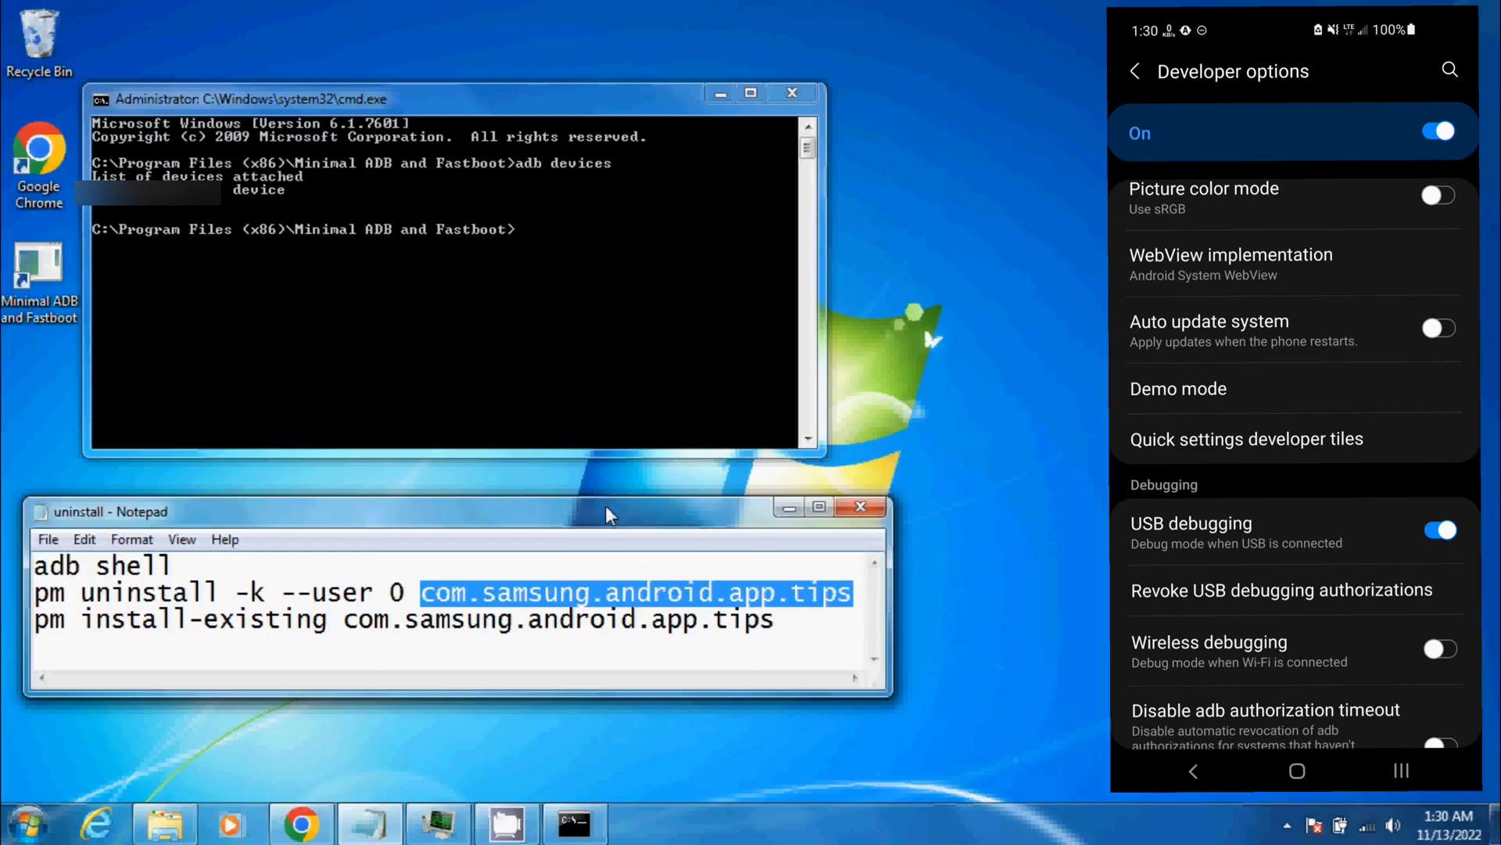
# - Bring up the phone's app search while the uninstall commands wait in Notepad
pyautogui.click(1297, 771)
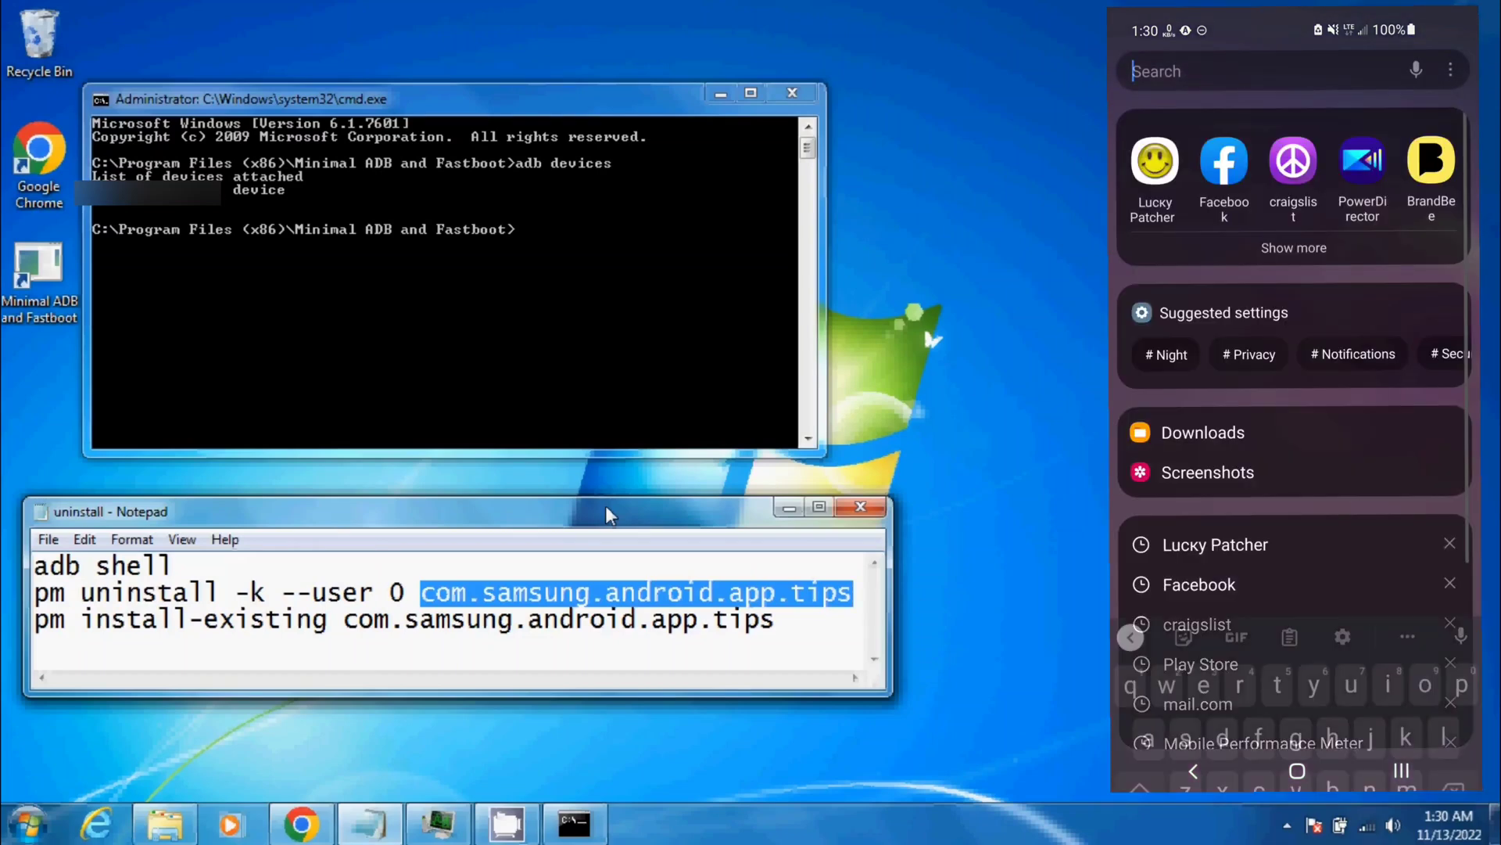
# - Search 'luc', launch Lucky Patcher, and clear its app search for a new query
pyautogui.write('luc')
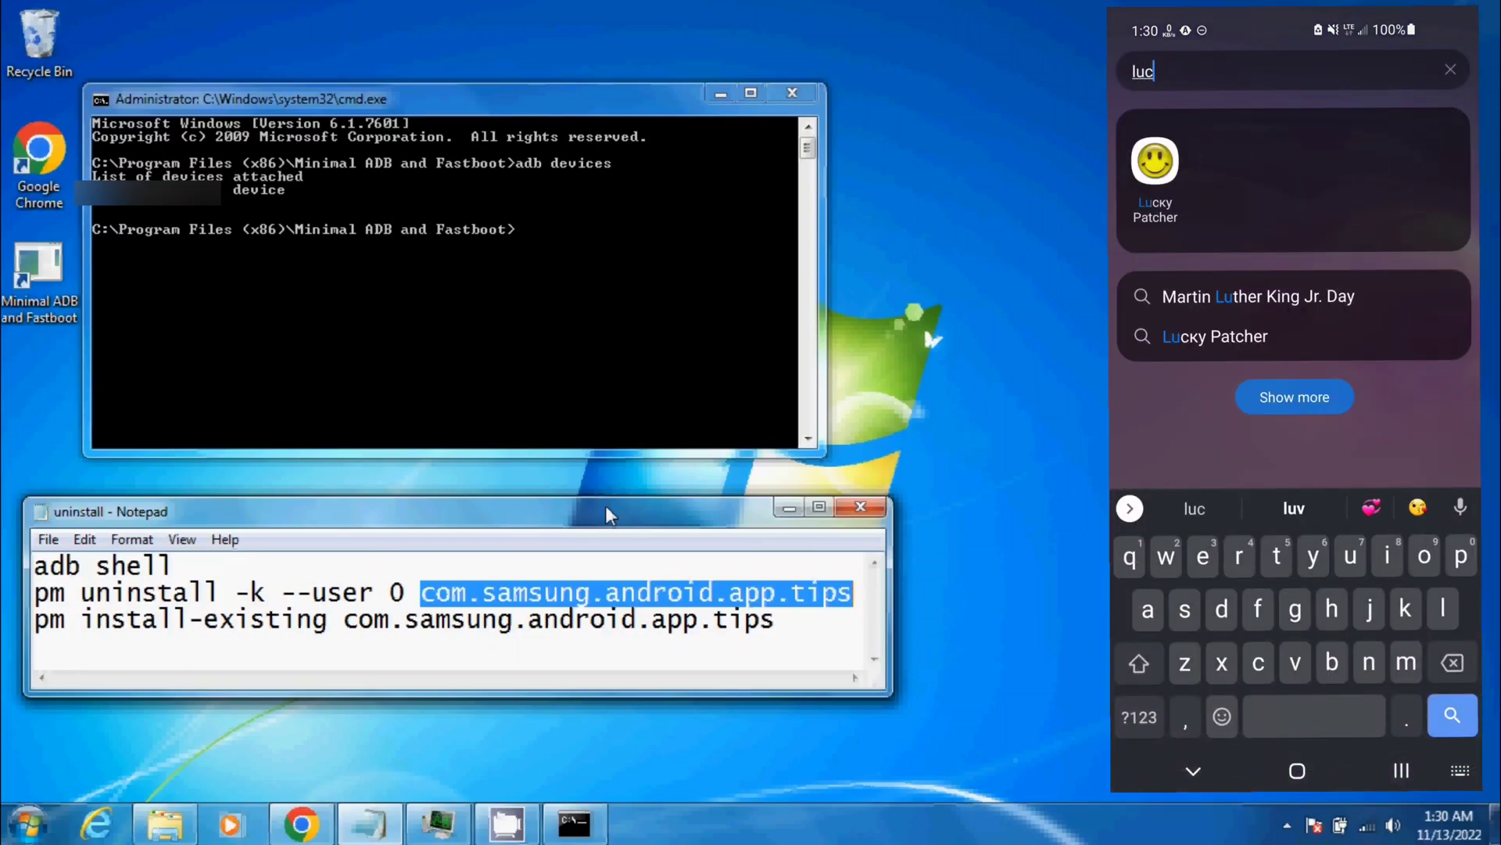
pyautogui.click(1155, 179)
pyautogui.write('tip')
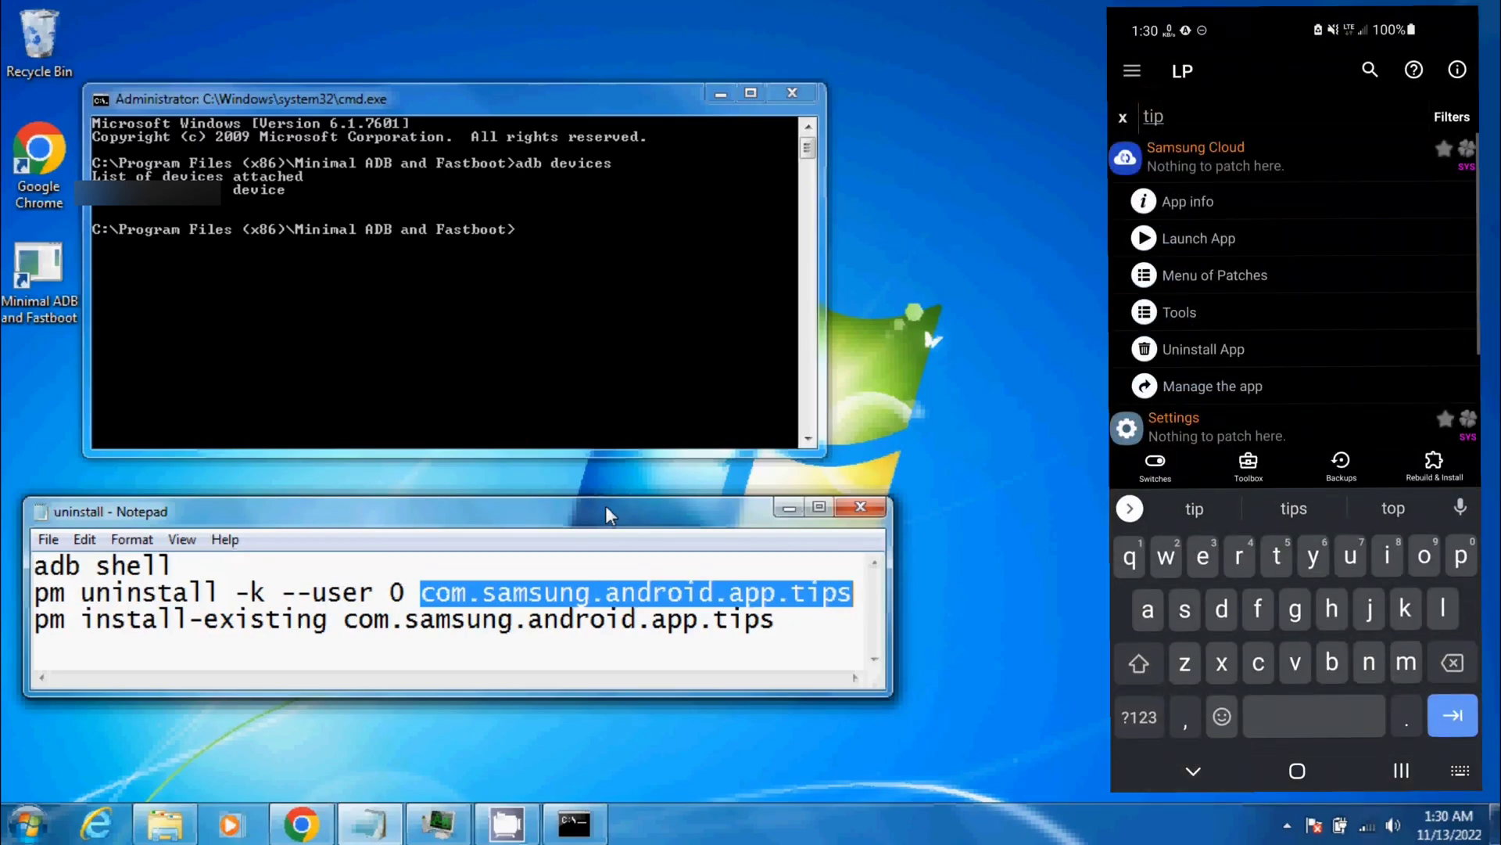
pyautogui.click(1194, 770)
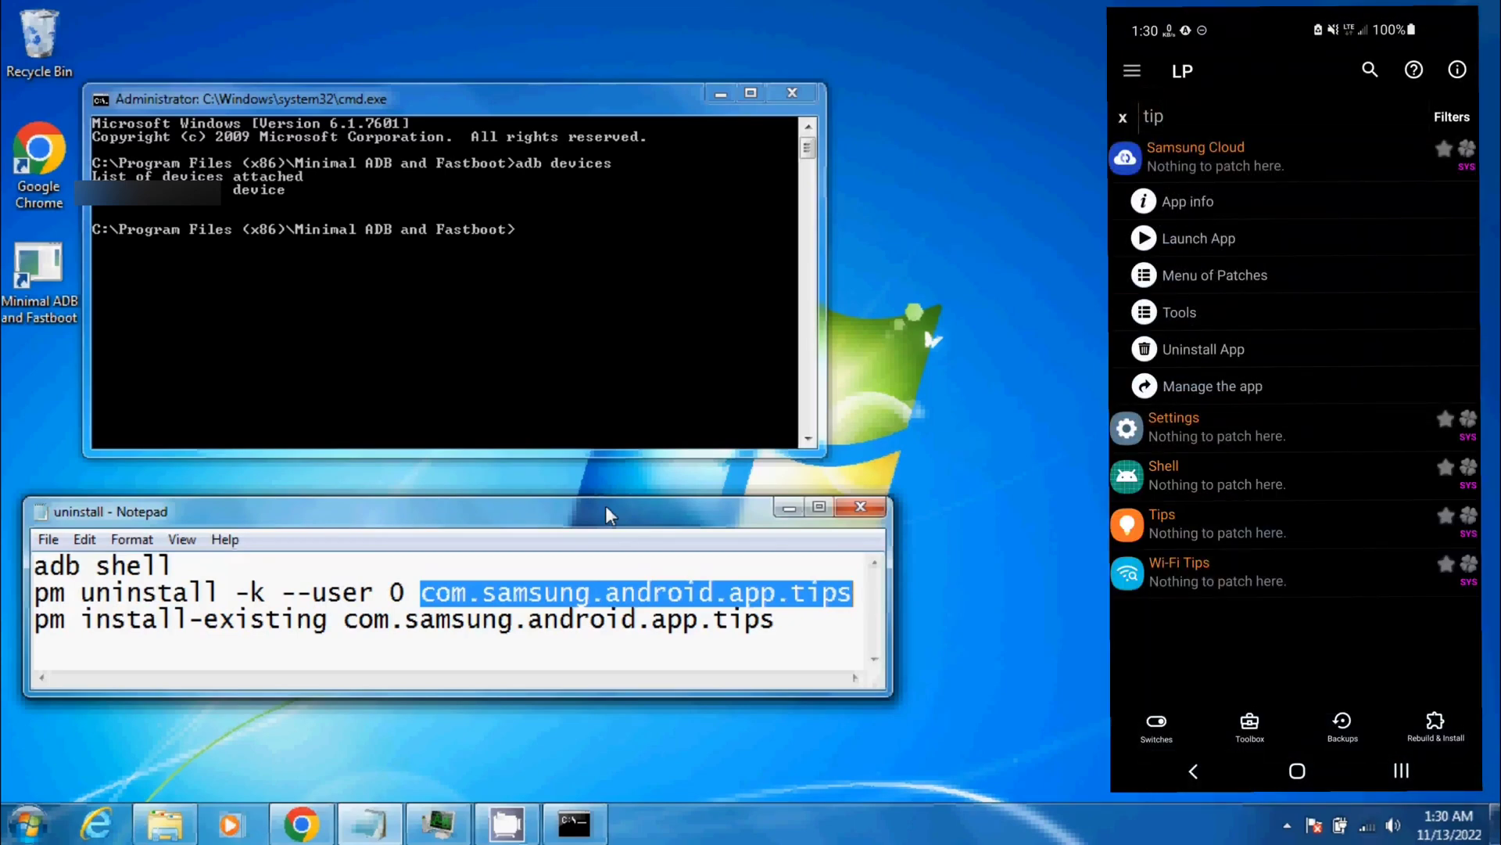
pyautogui.click(1123, 116)
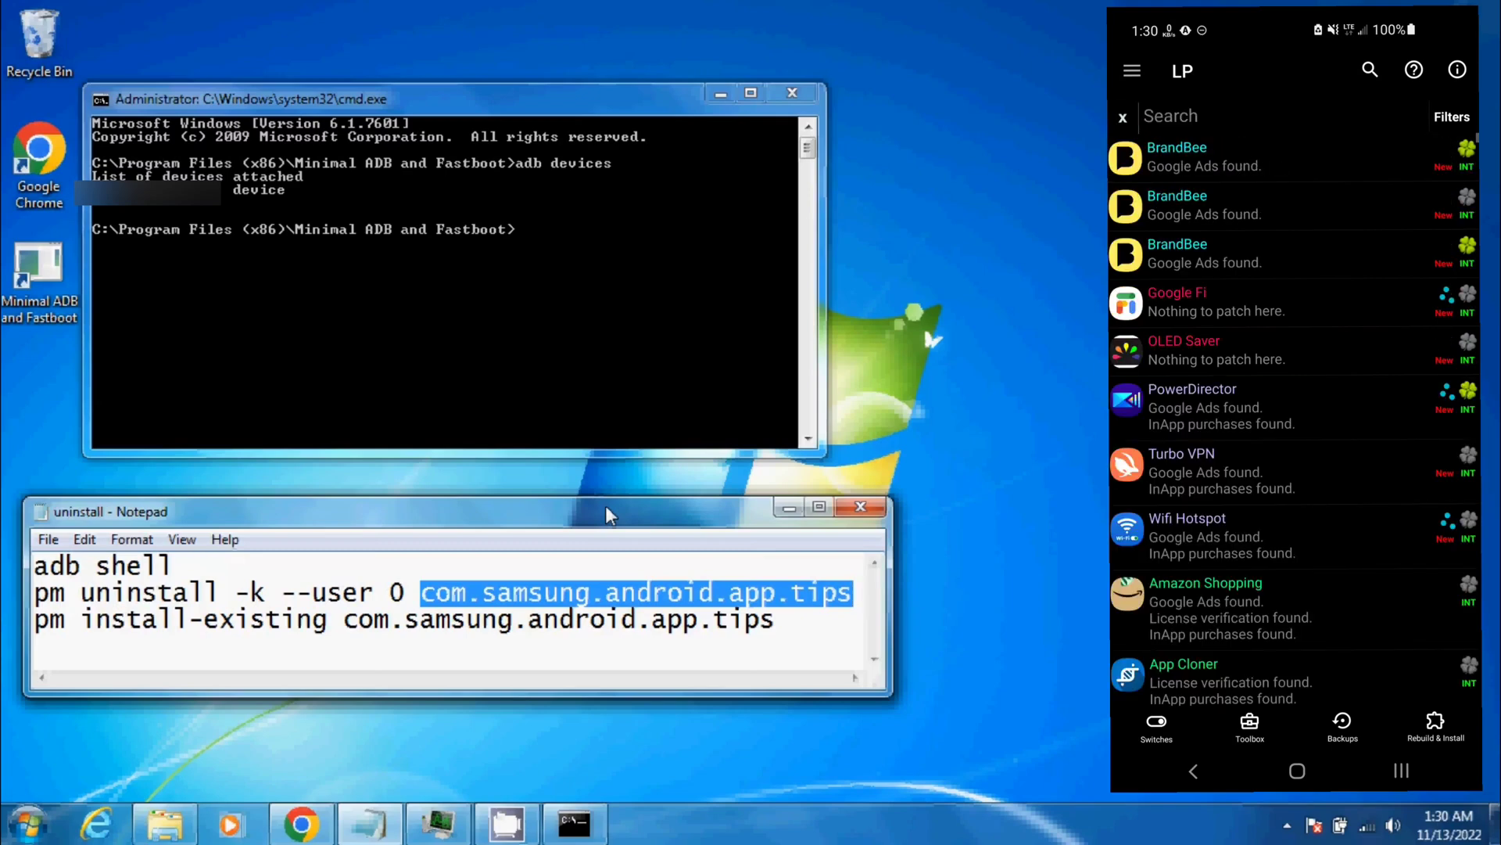
pyautogui.click(1245, 115)
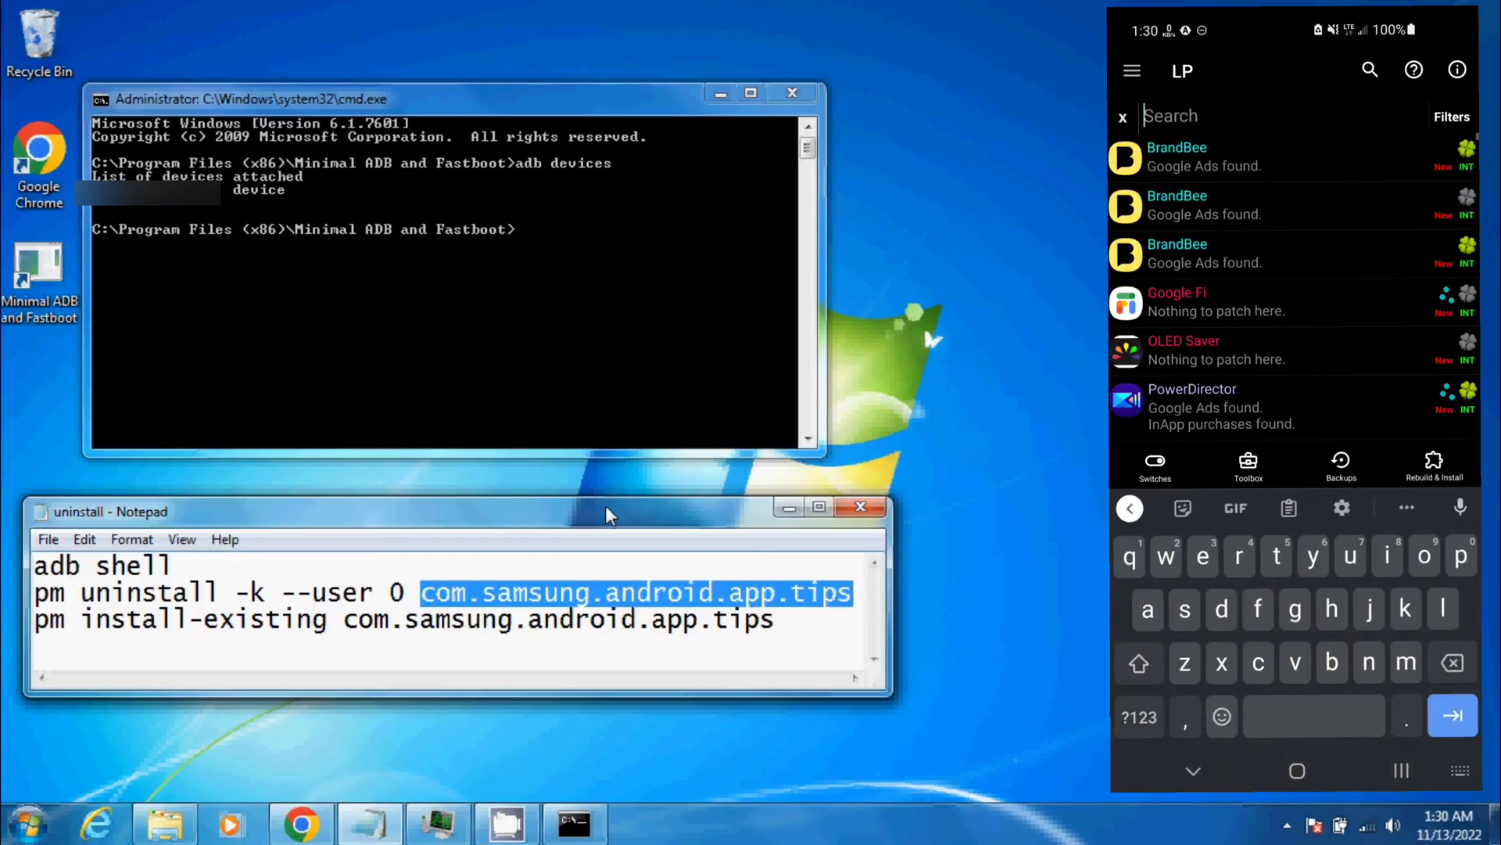
# - Search 'tips' in Lucky Patcher and bring up the Tips app info page showing it installed
pyautogui.write('t')
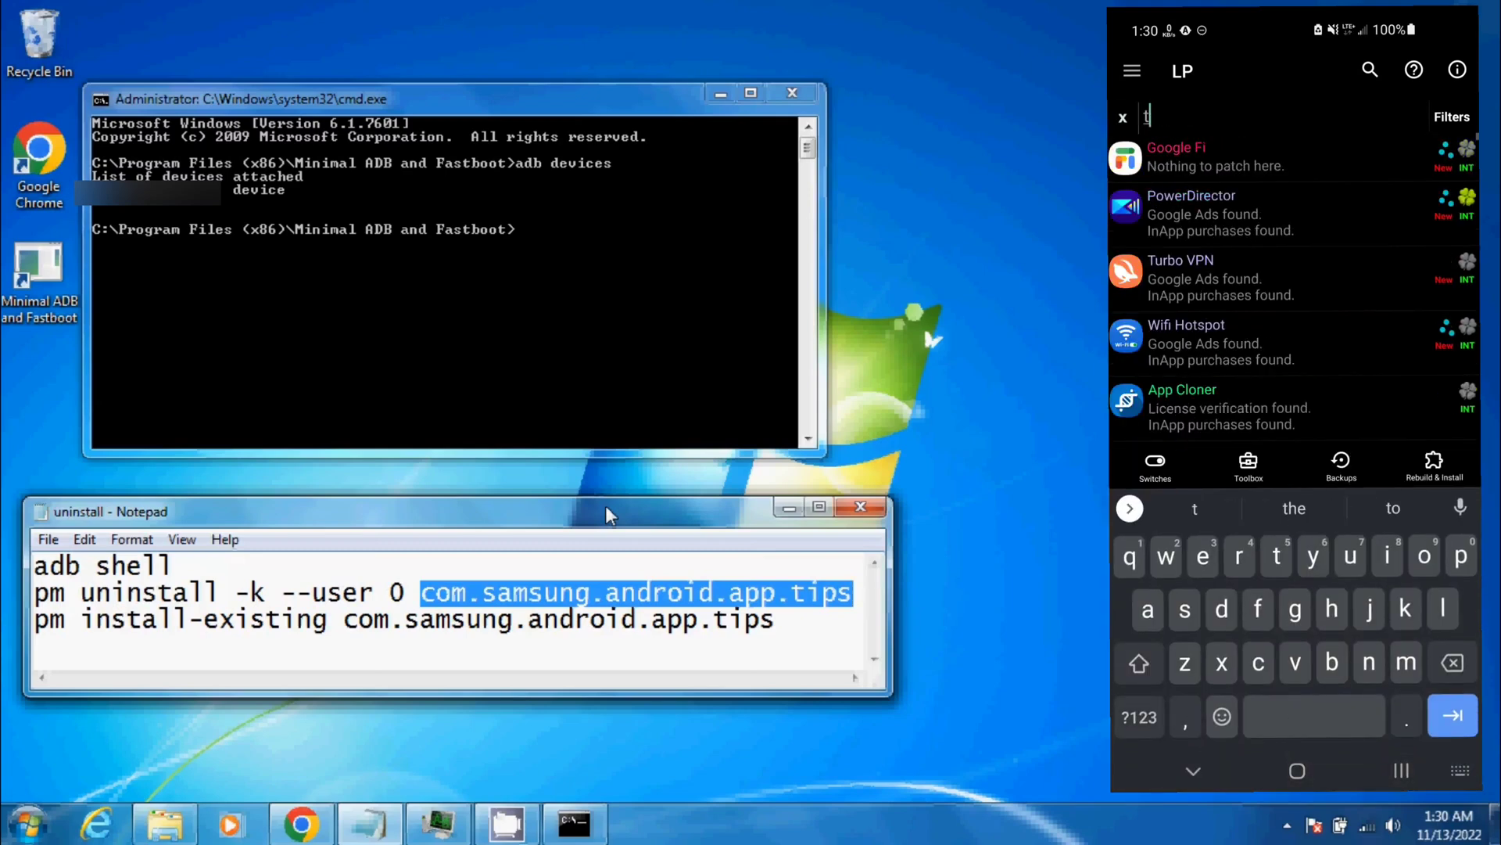
pyautogui.write('ips')
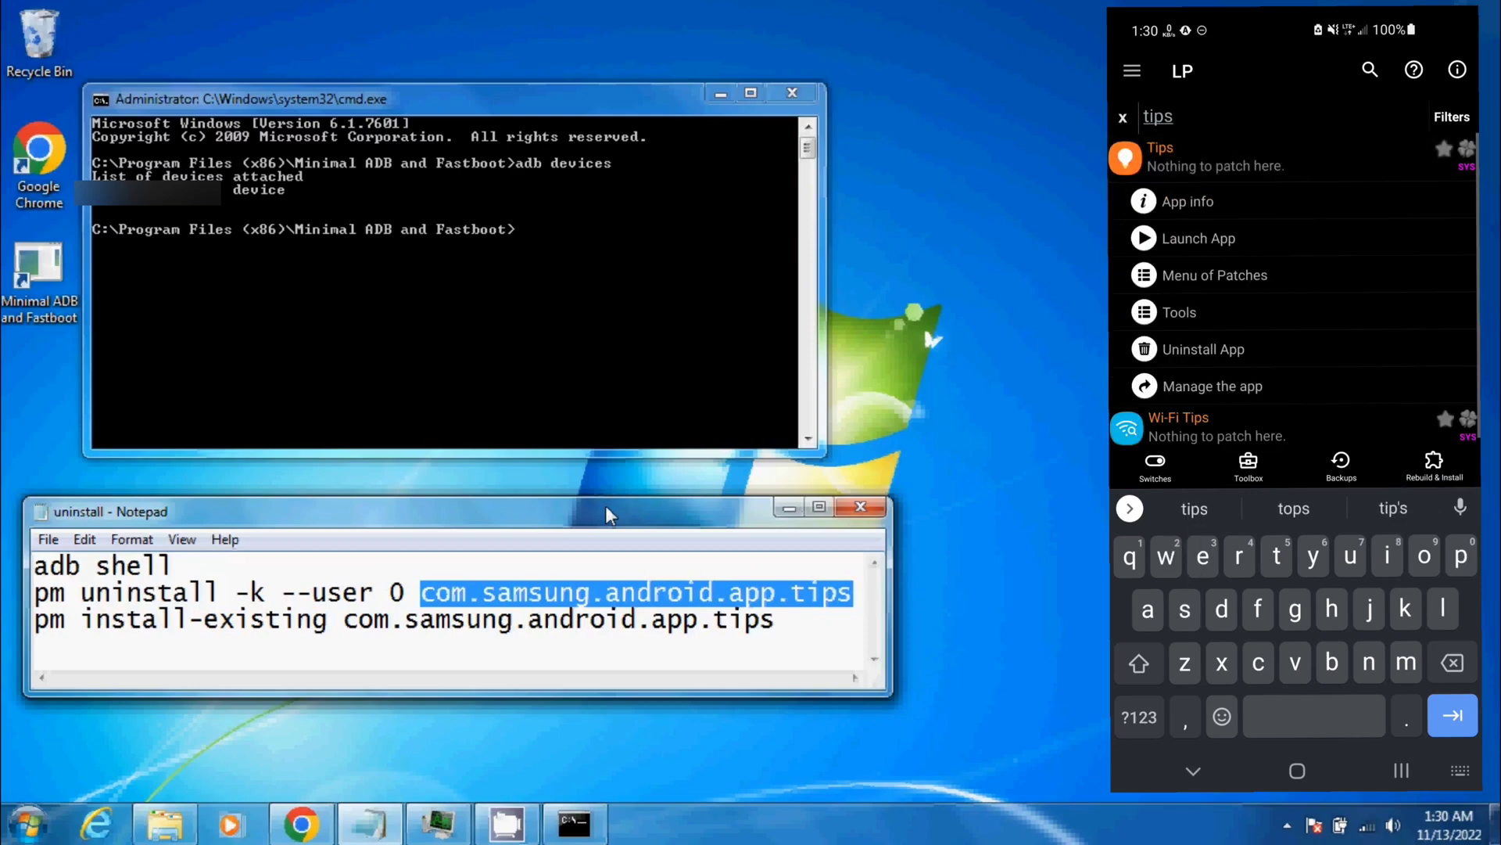
pyautogui.click(1189, 202)
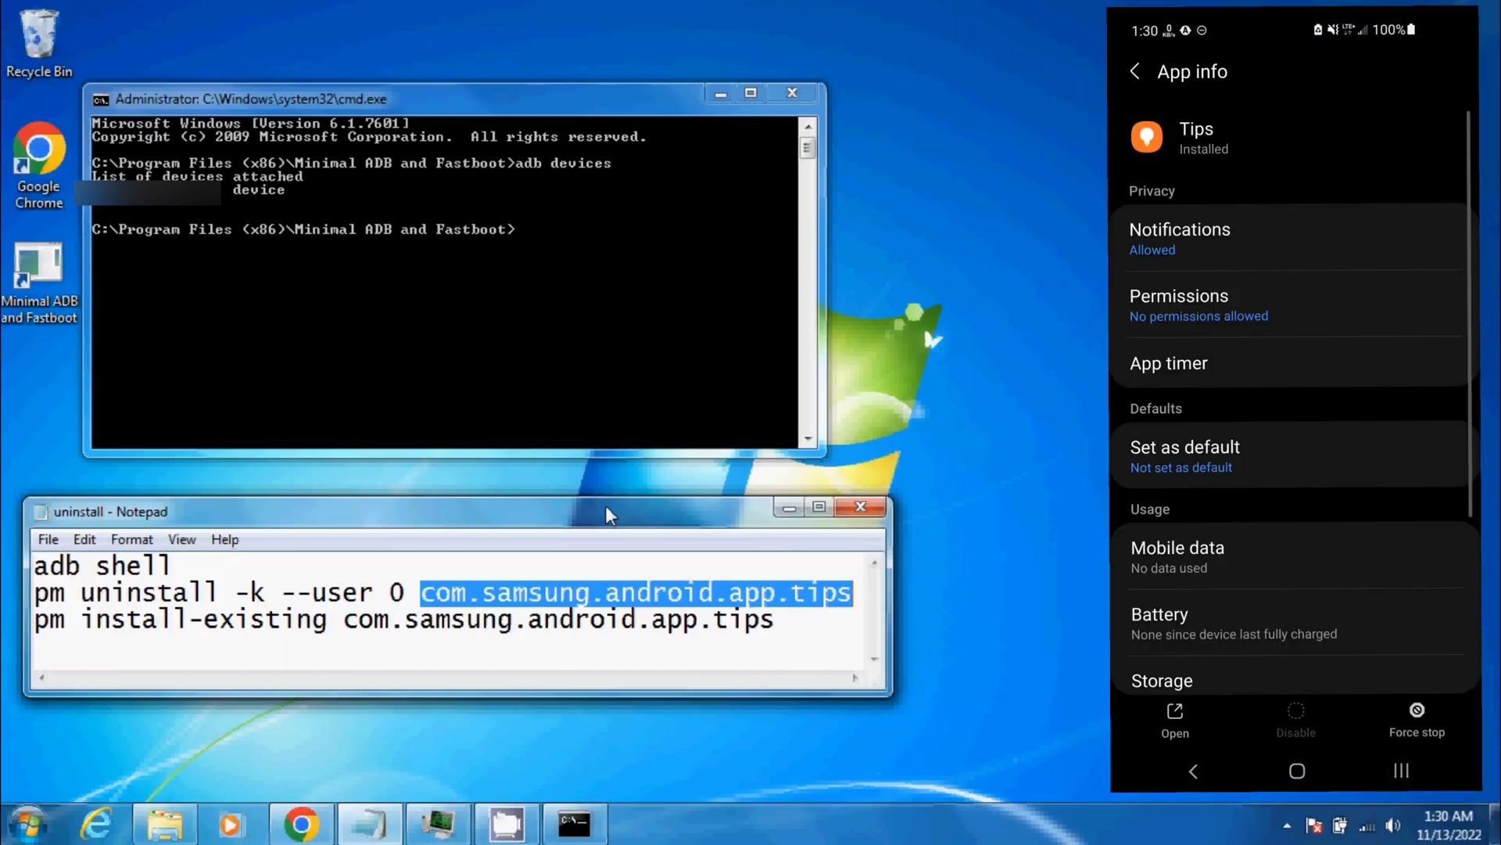
# - Leave the Tips app info and return to the phone's app grid where Tips is listed
pyautogui.click(1192, 769)
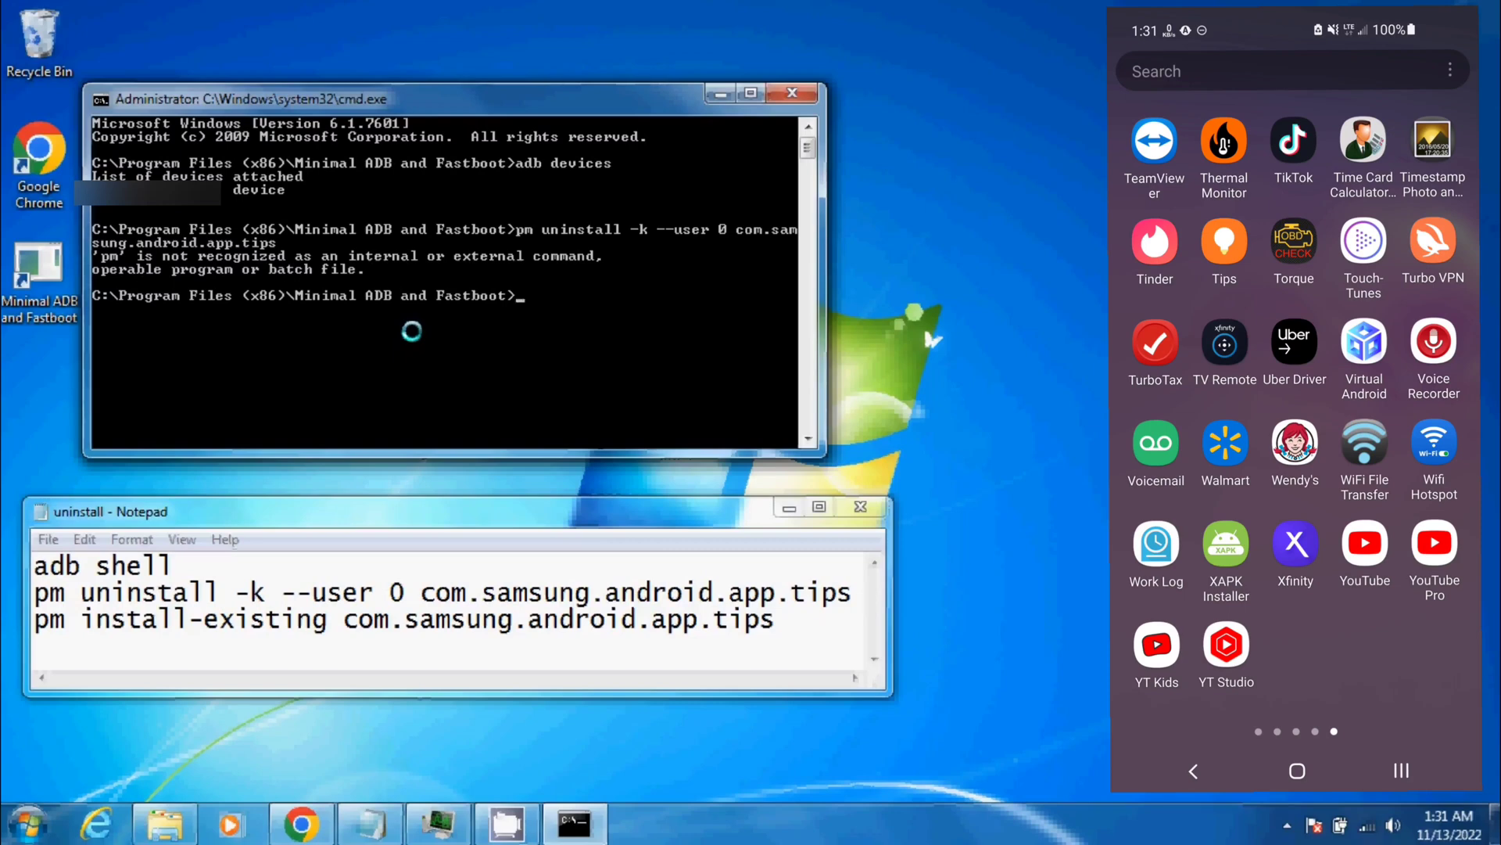
# - Run 'adb shell', then paste and run pm uninstall for com.samsung.android.app.tips, which reports Success
pyautogui.write('adb sh')
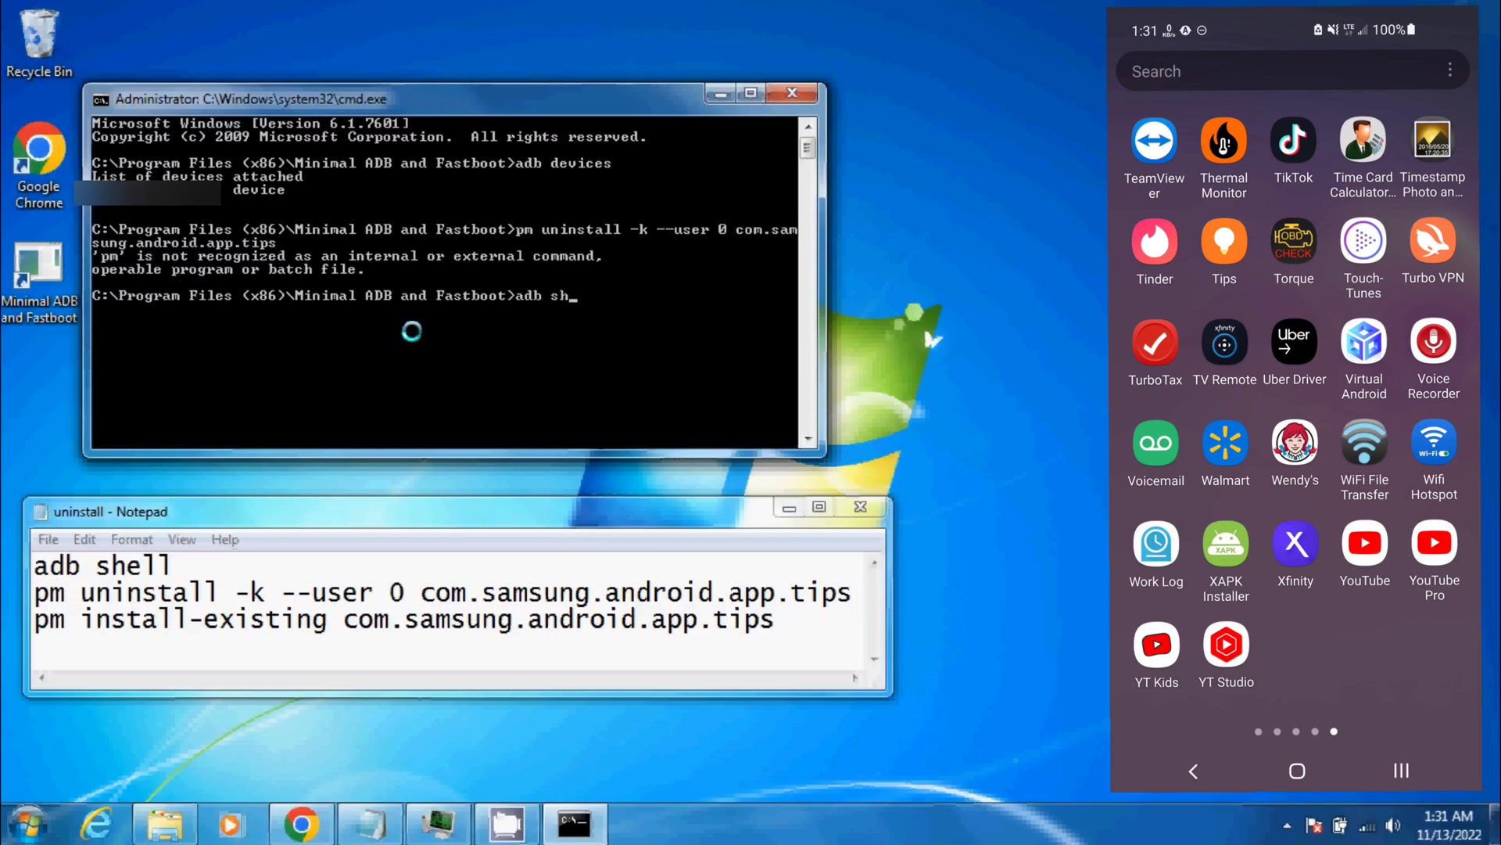
pyautogui.press('Return')
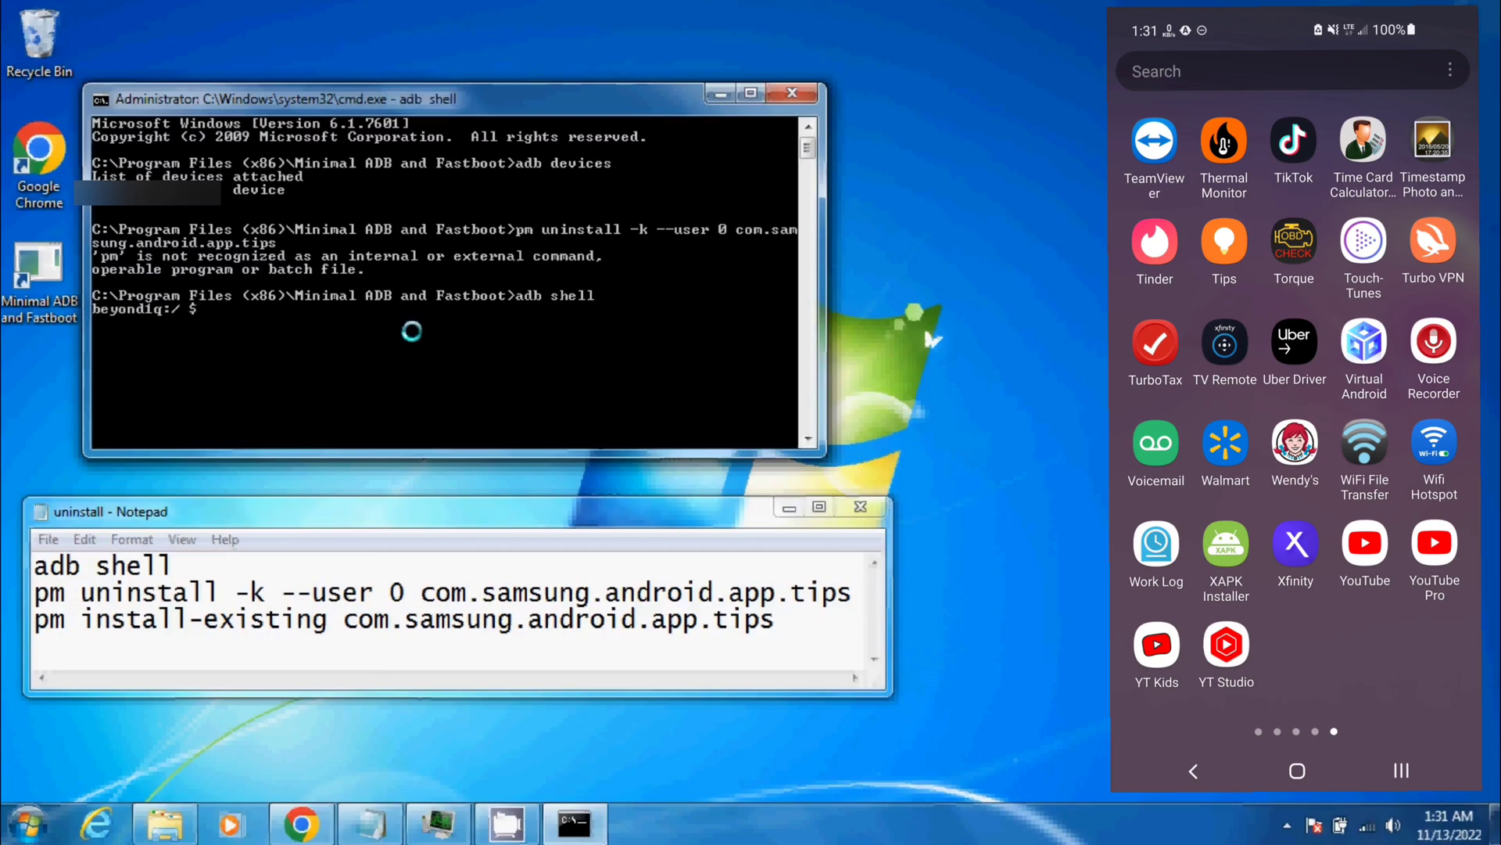
pyautogui.rightClick(349, 331)
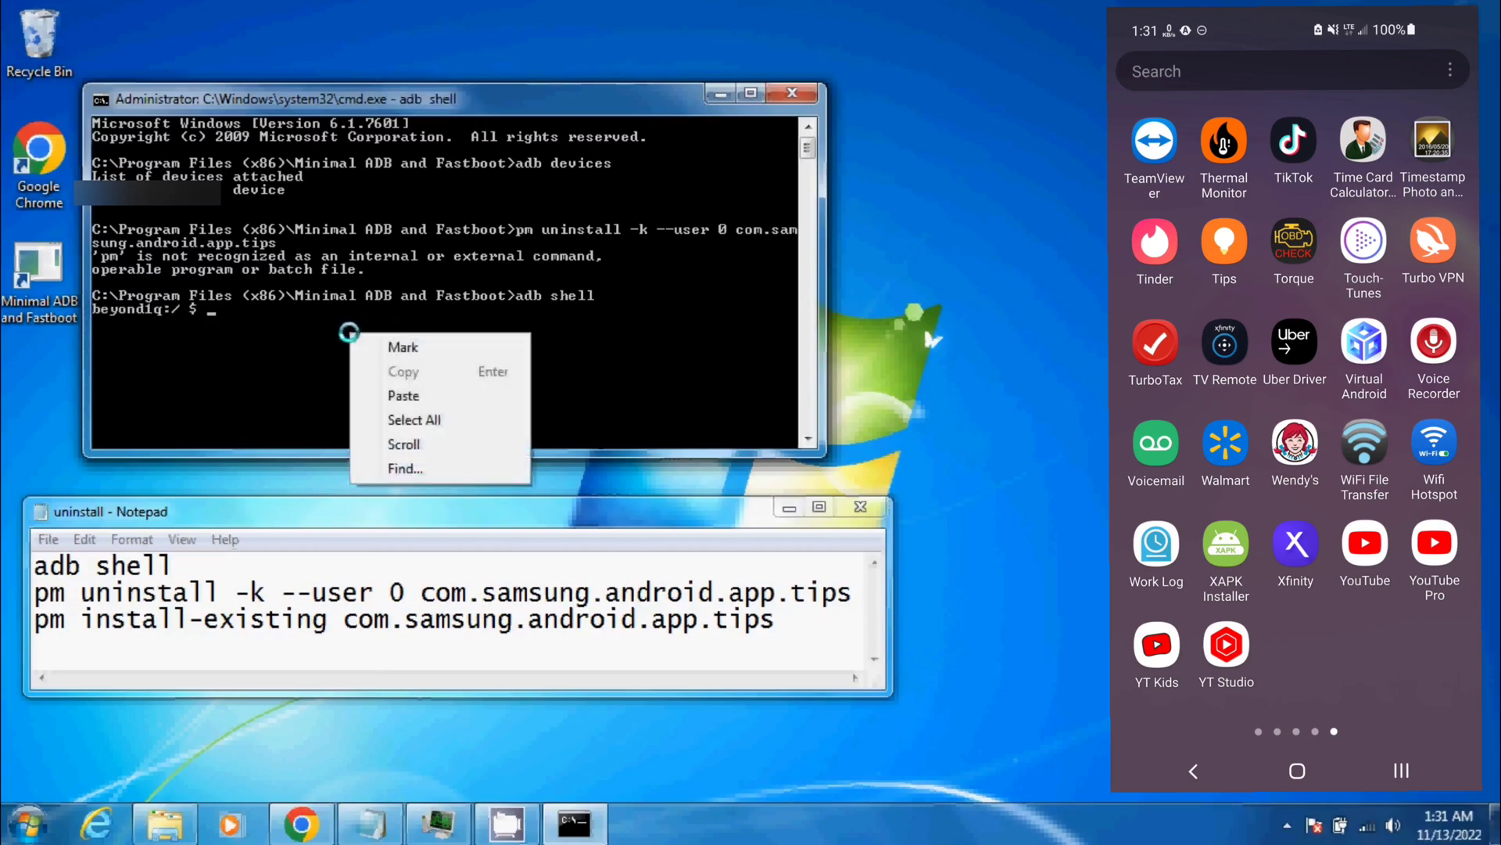
pyautogui.click(404, 394)
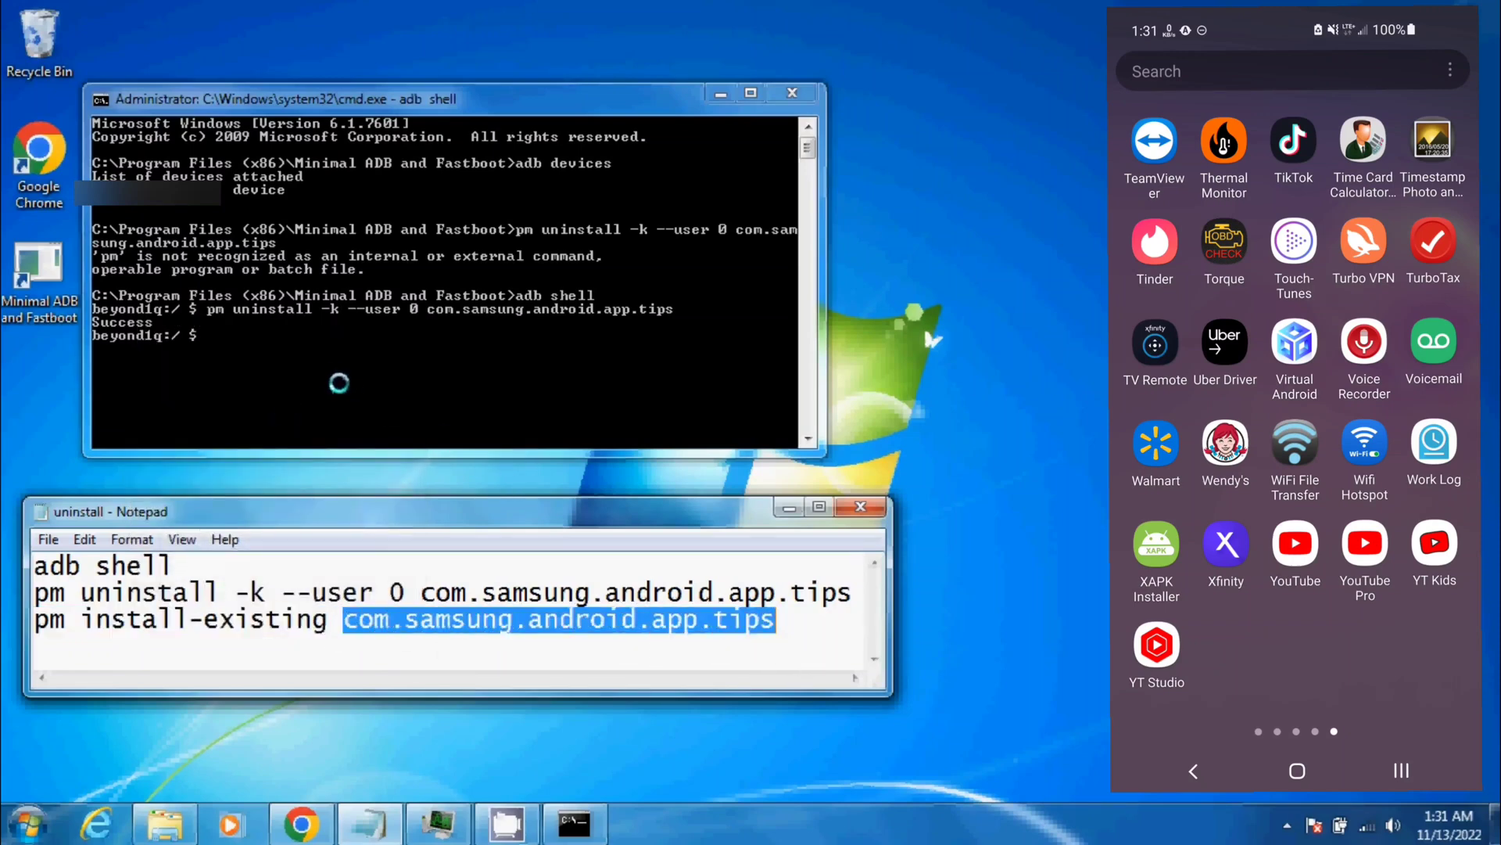
# - Paste and run pm install-existing for the Tips package (installed for user 0), then launch the restored Tips app
pyautogui.rightClick(340, 383)
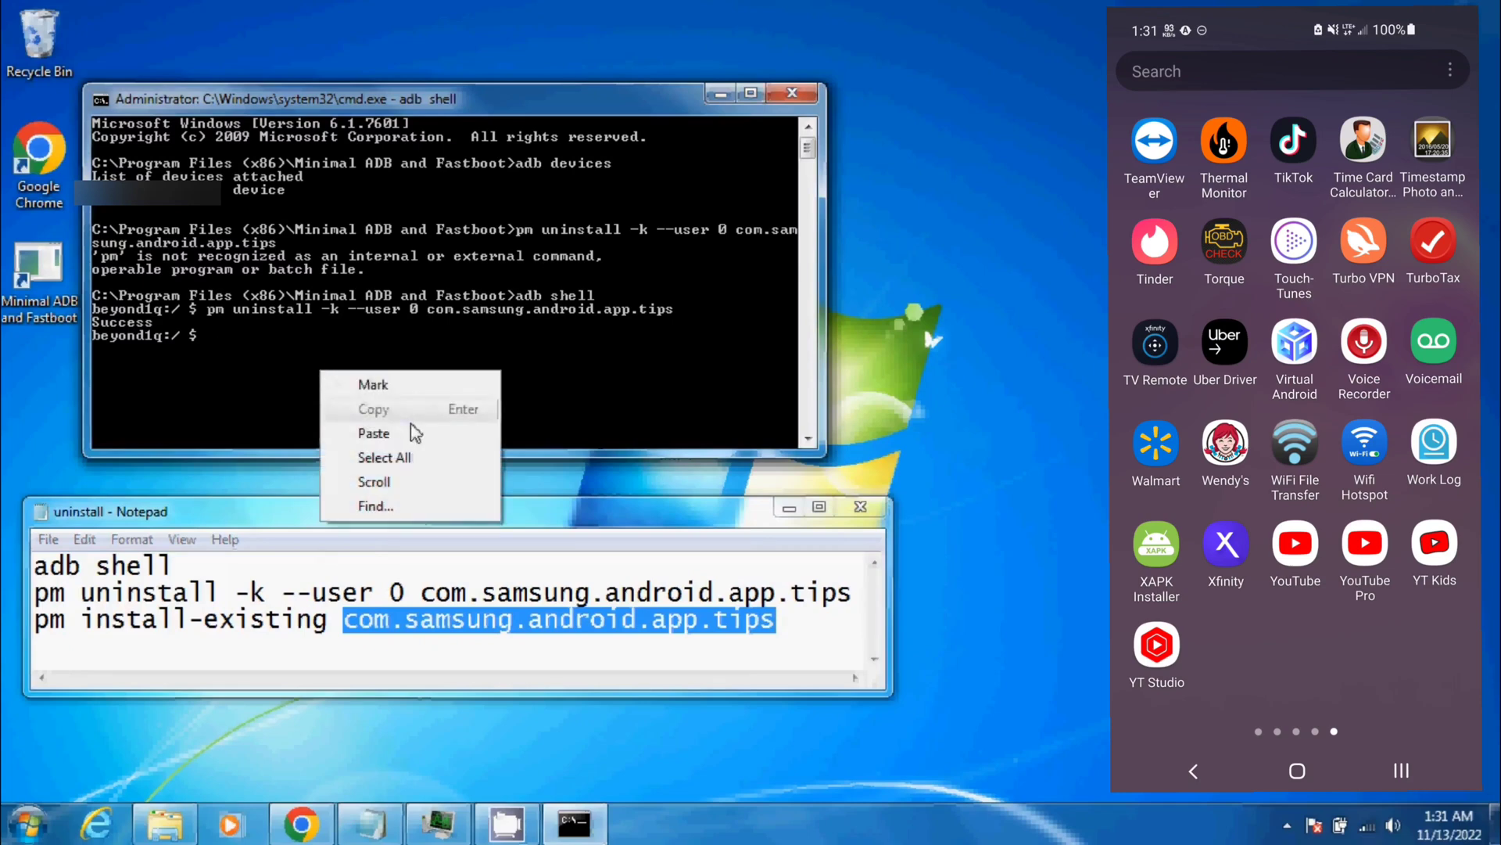
pyautogui.click(373, 434)
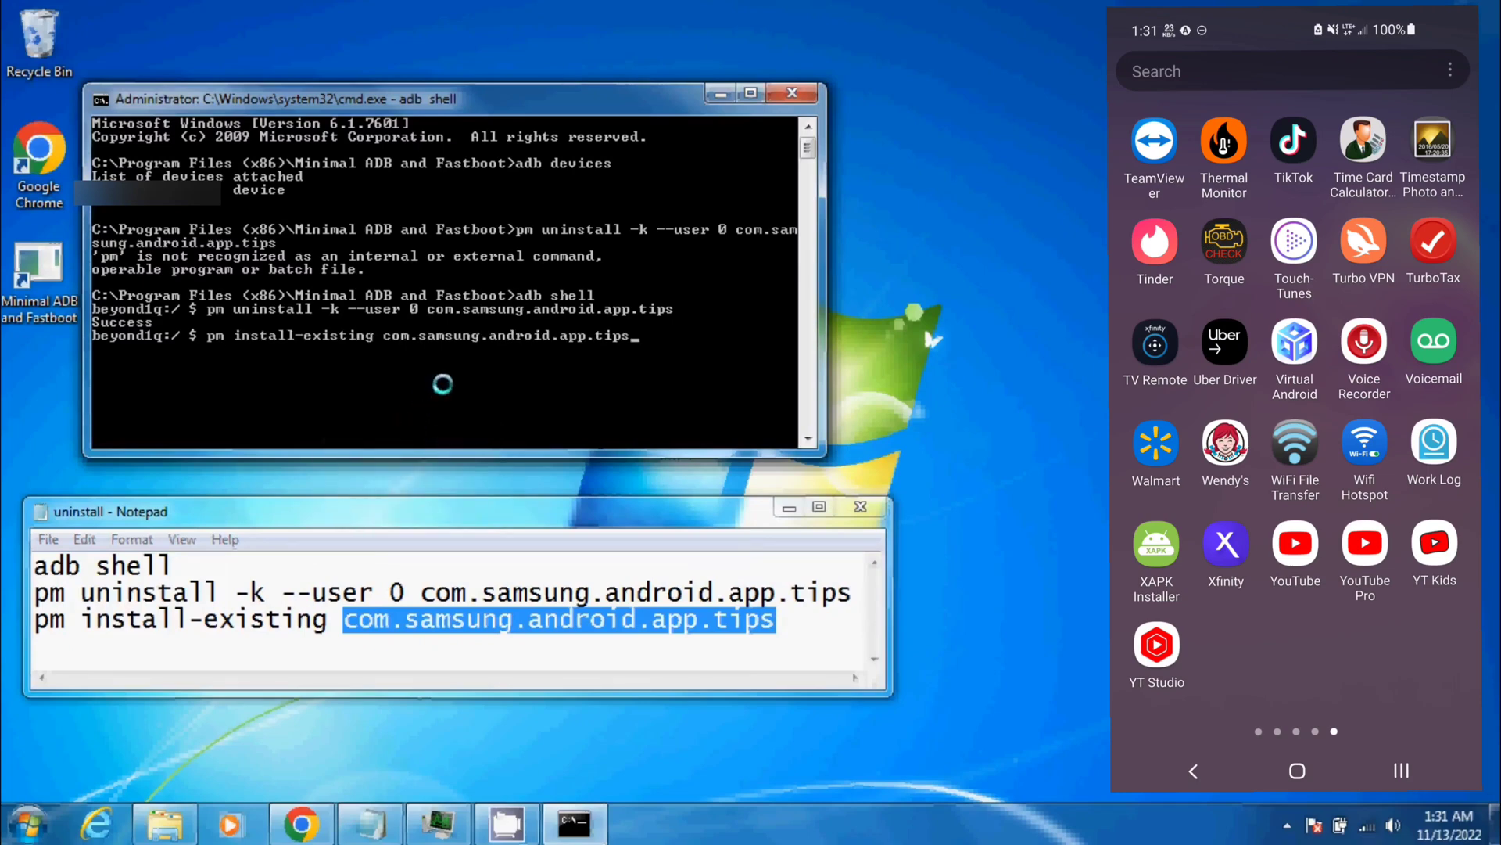
pyautogui.click(426, 592)
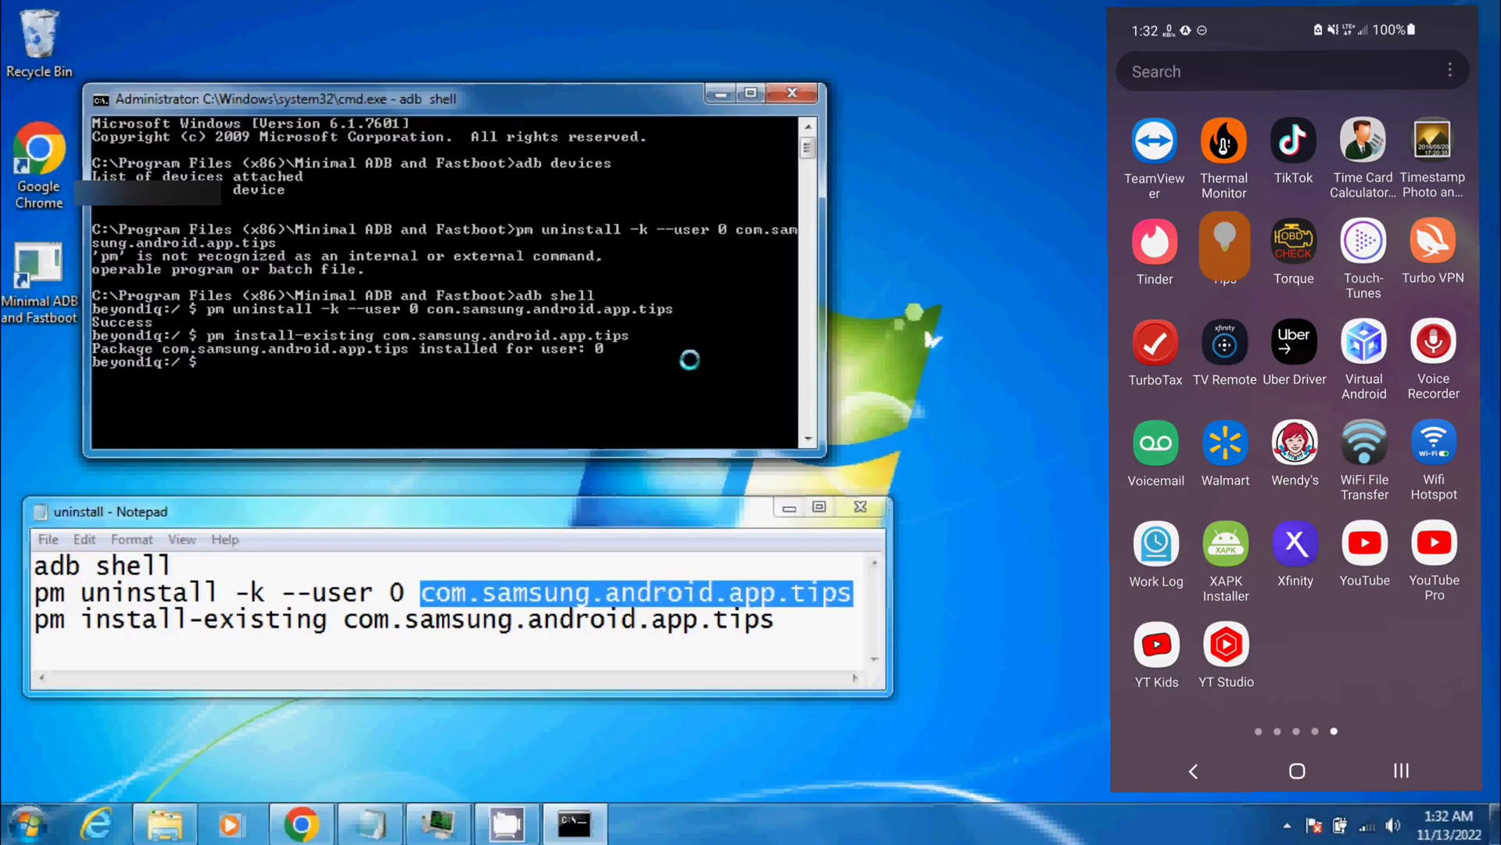
pyautogui.click(1223, 251)
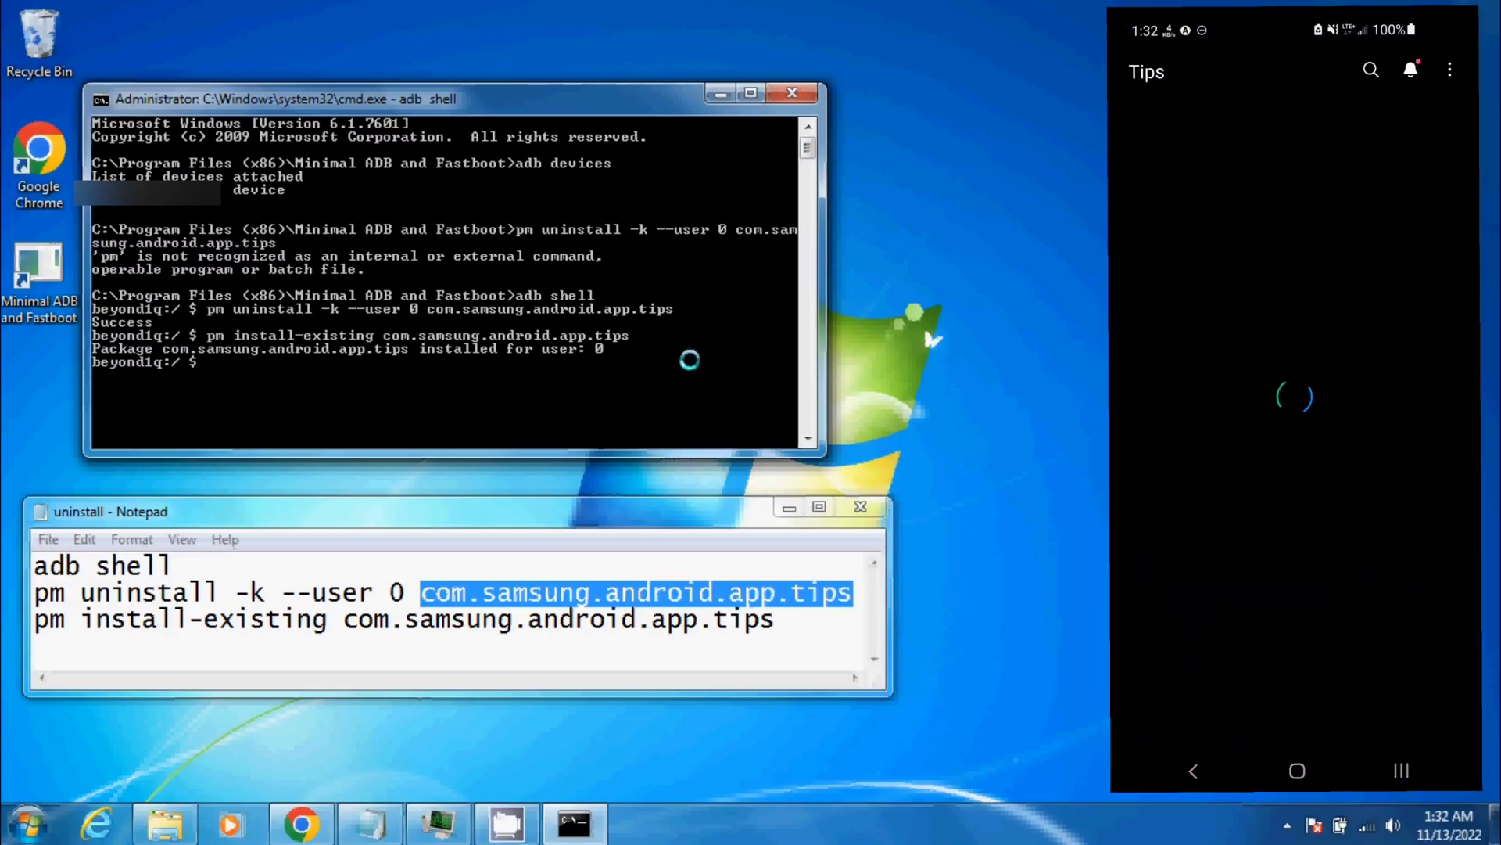